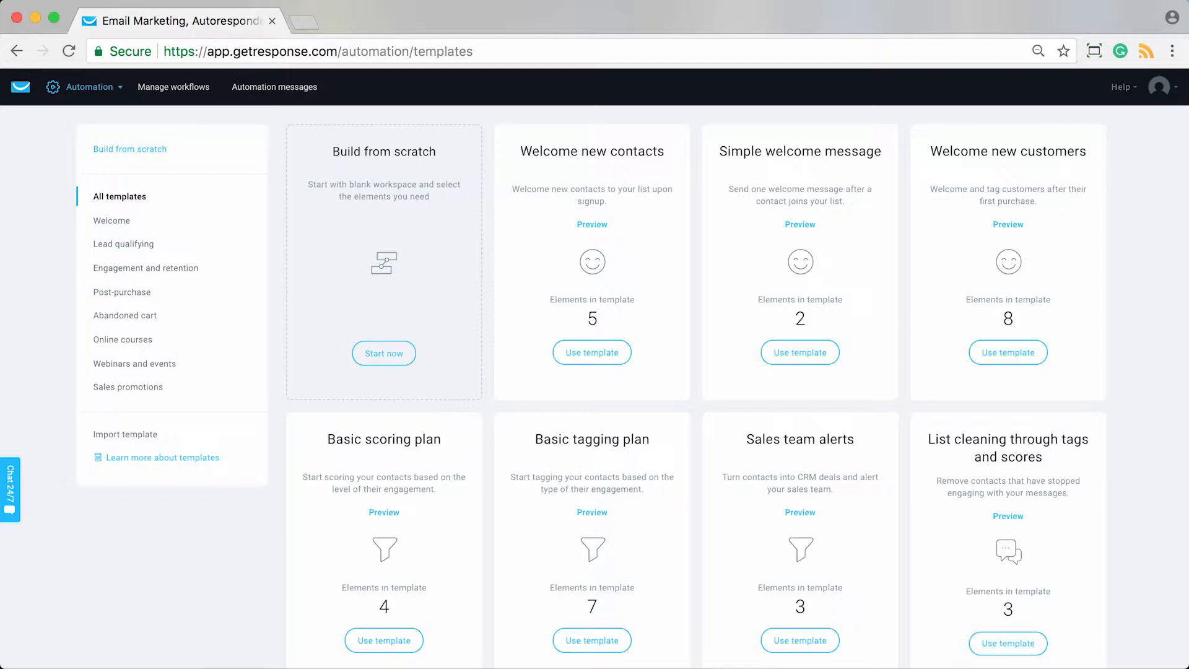
- Scroll through the automation templates gallery to review the available workflow templates
scroll("down", 3)
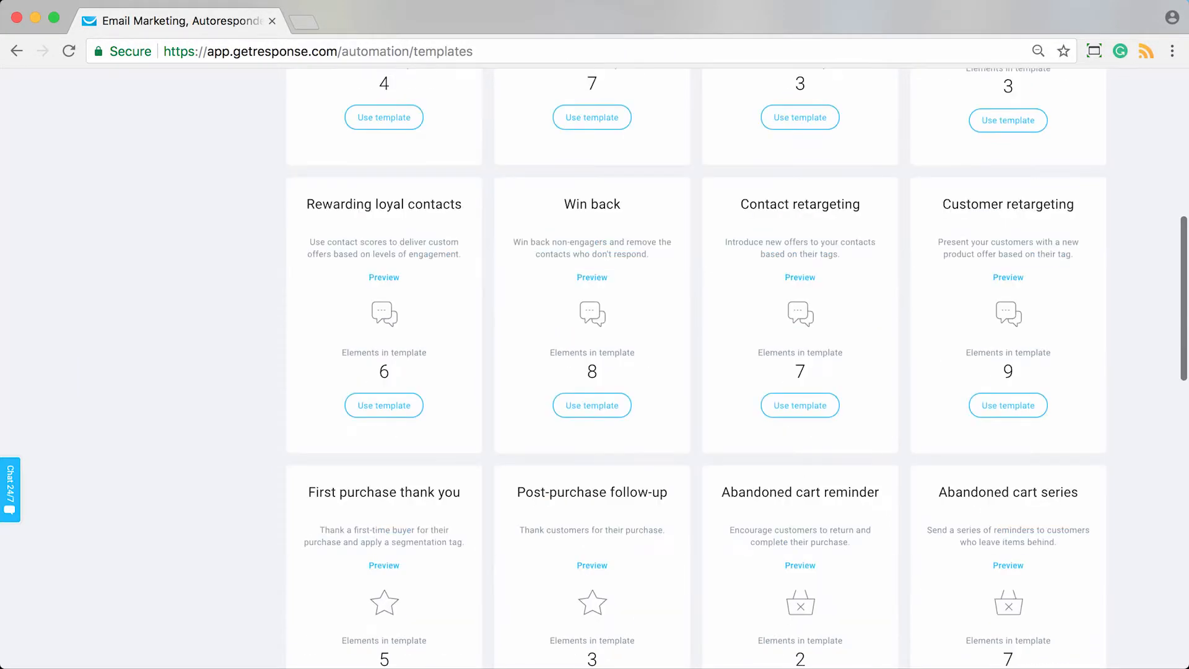
scroll("down", 3)
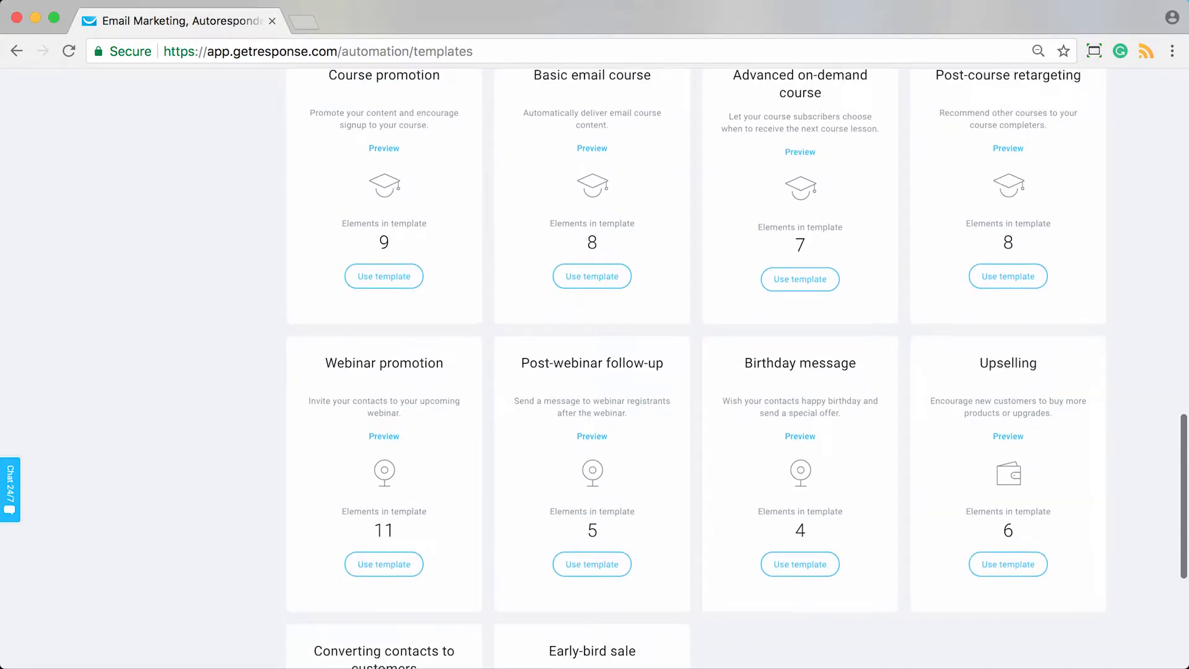
scroll("up", 3)
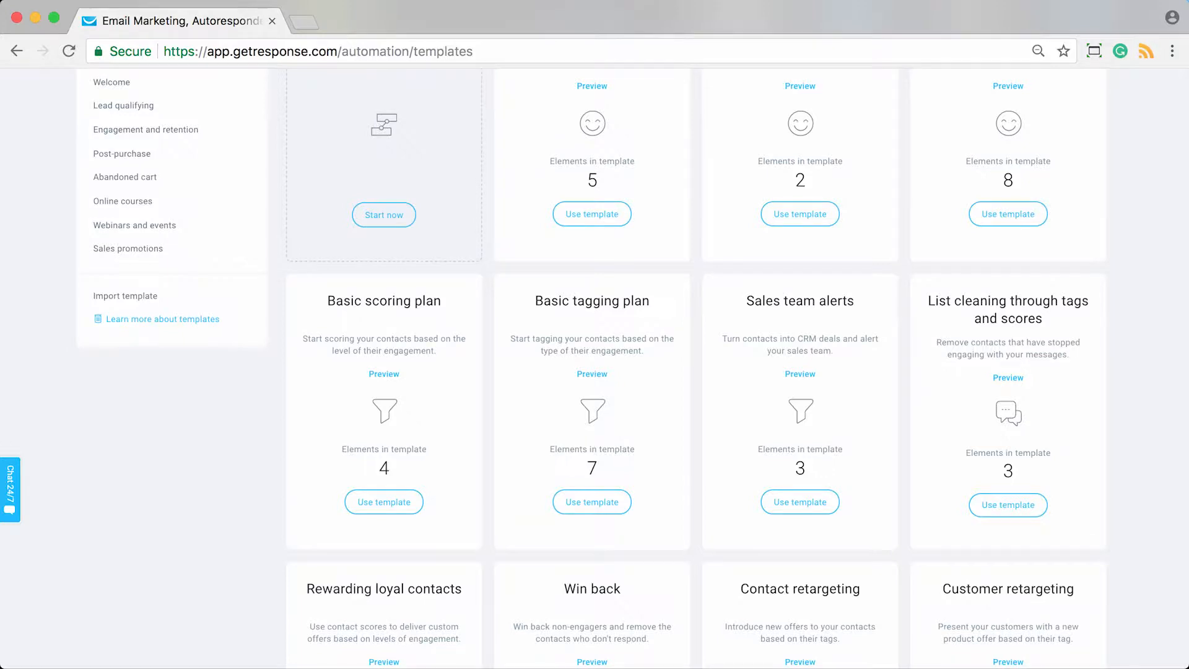
scroll("down", 3)
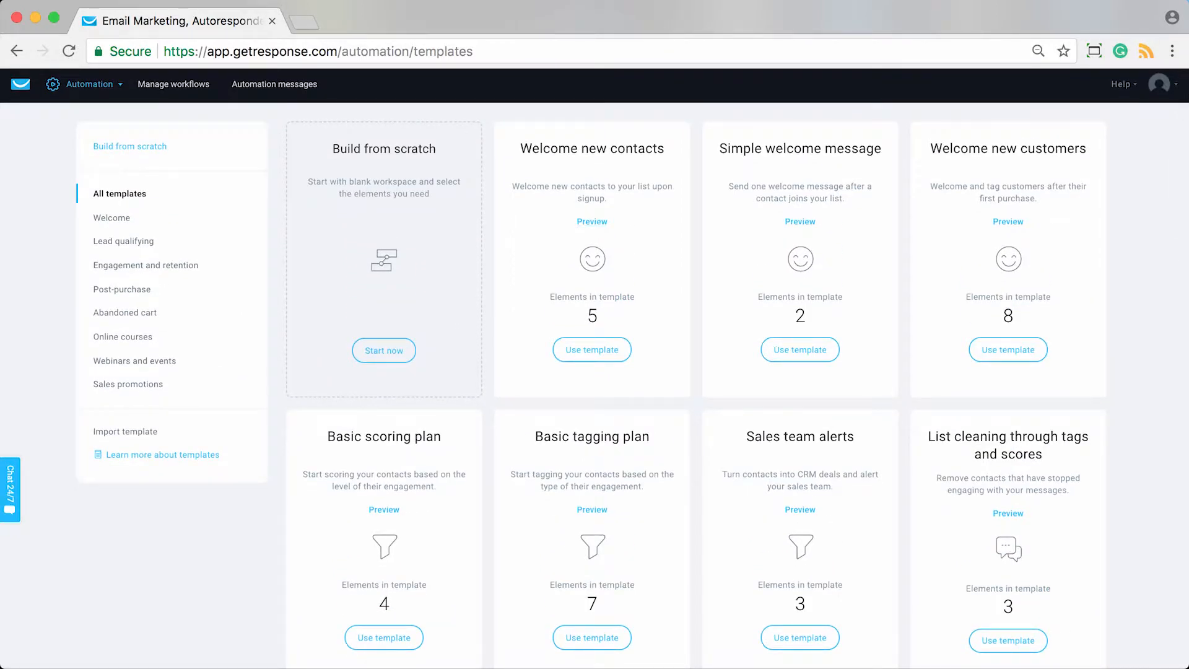
scroll("down", 3)
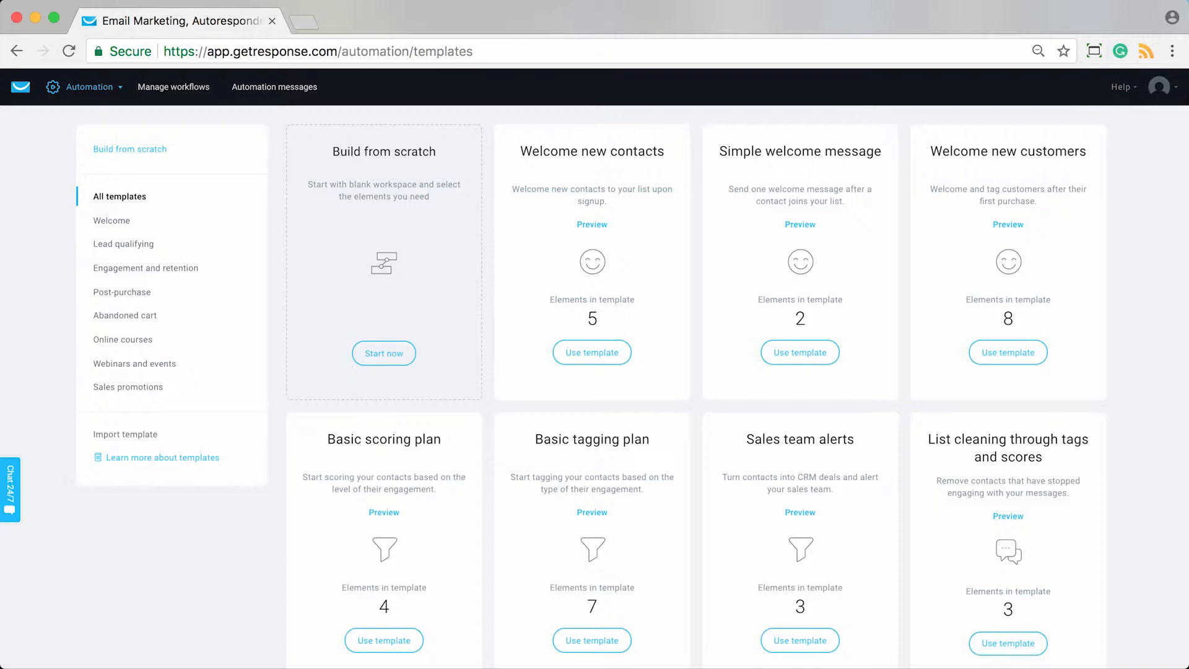
scroll("down", 3)
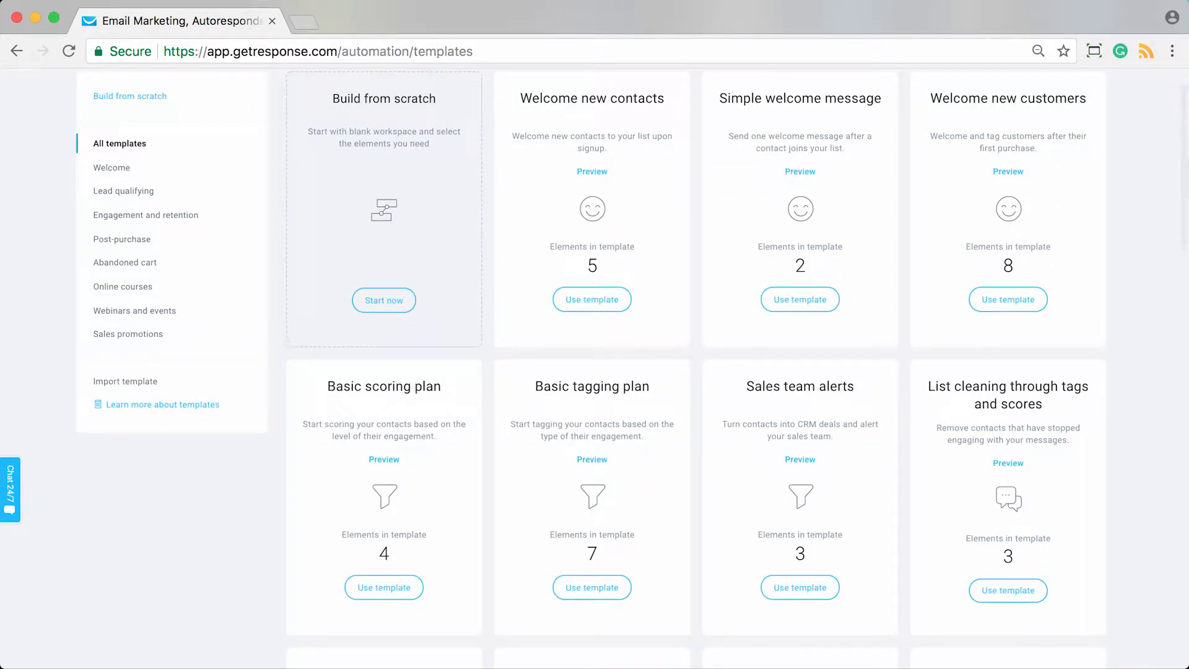
scroll("down", 3)
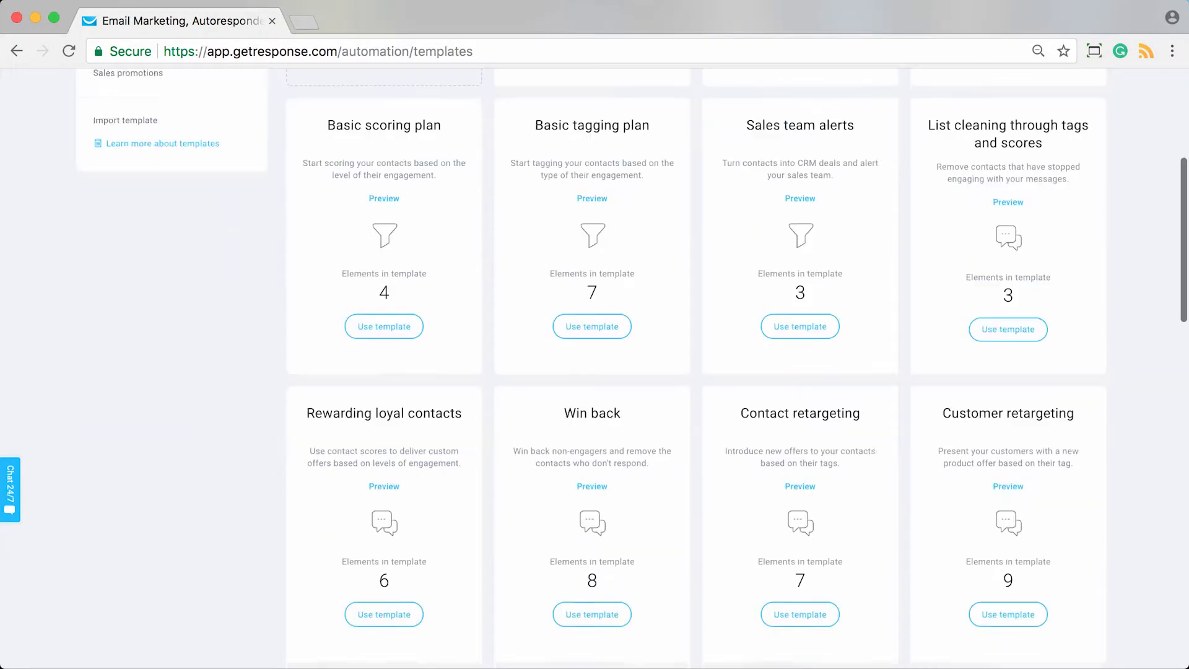
scroll("down", 3)
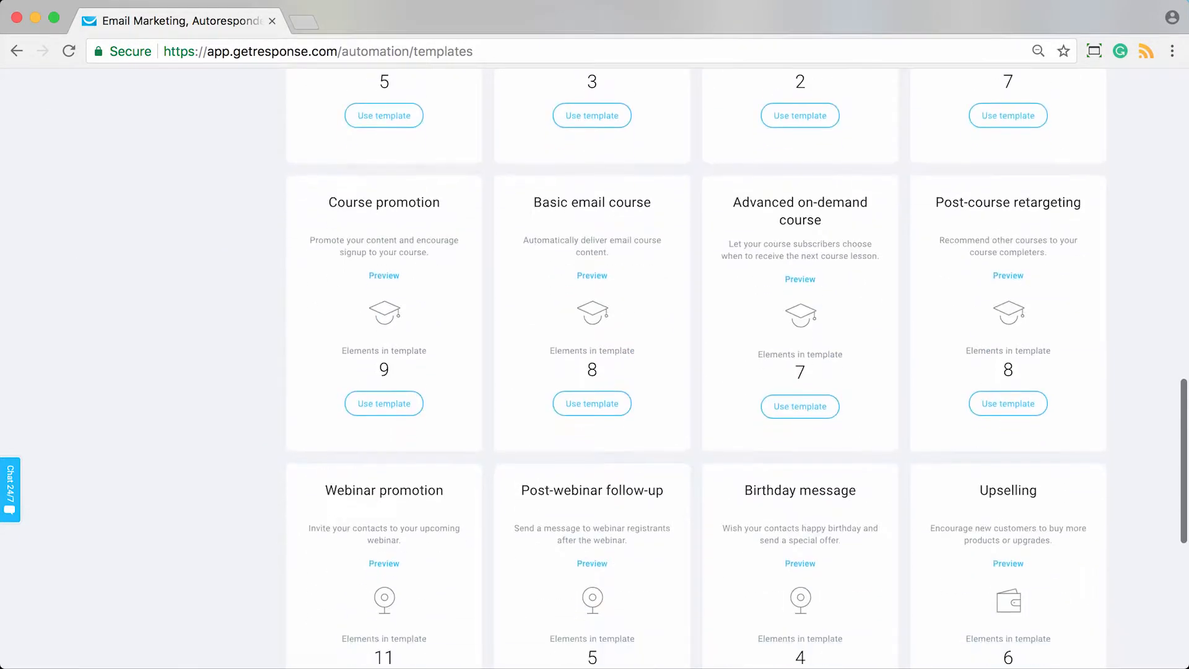
scroll("down", 3)
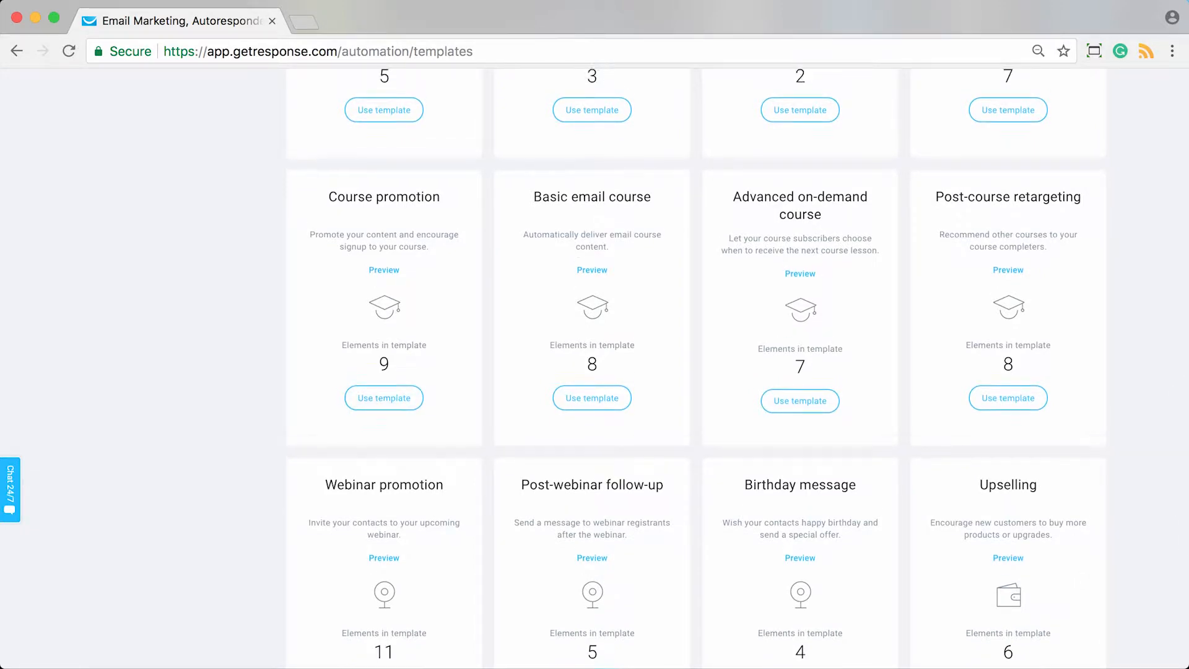
scroll("up", 3)
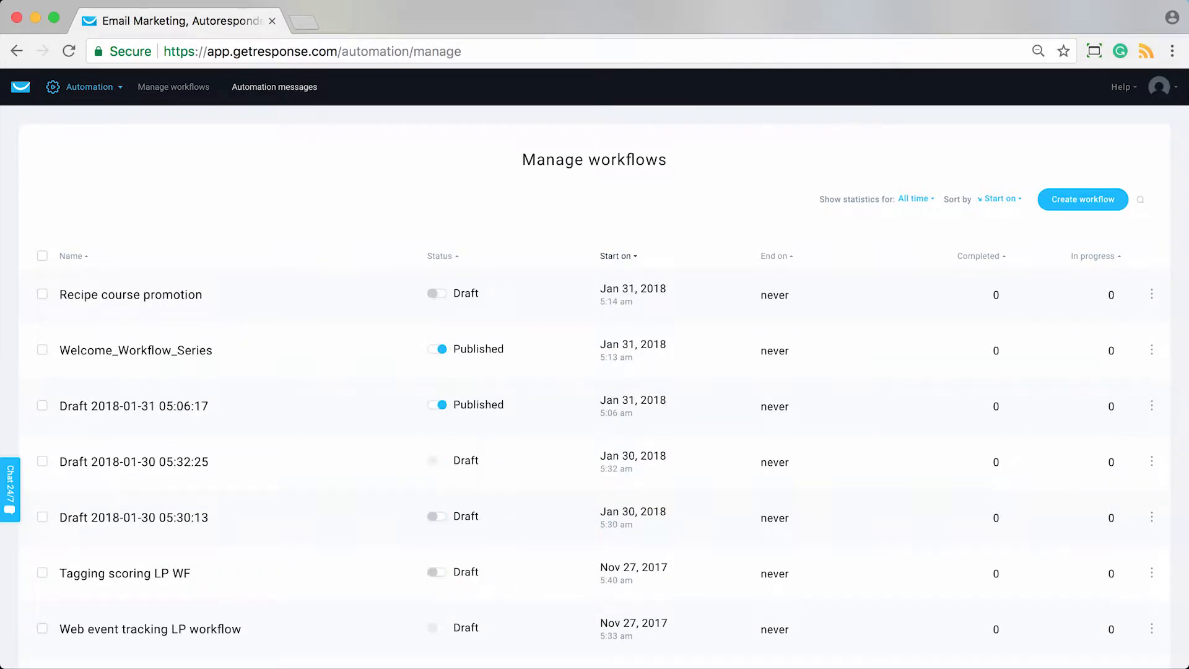
mouse_move(130, 295)
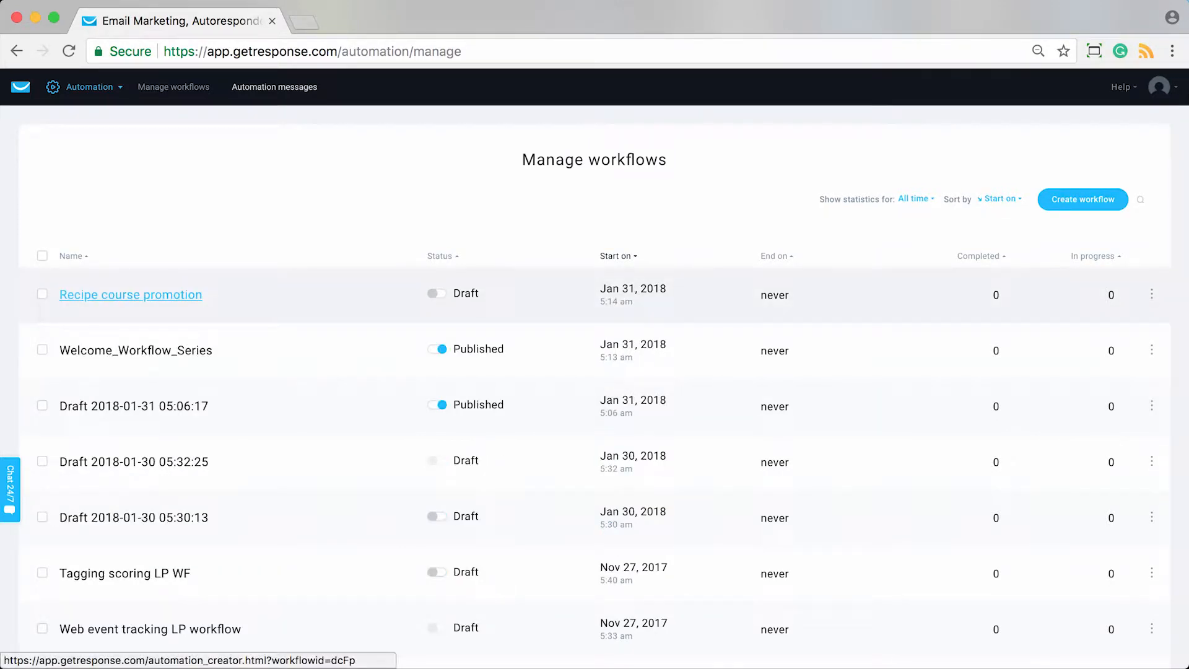
- Open Welcome_Workflow_Series and Recipe course promotion in new tabs, then return to the templates gallery
right_click(122, 349)
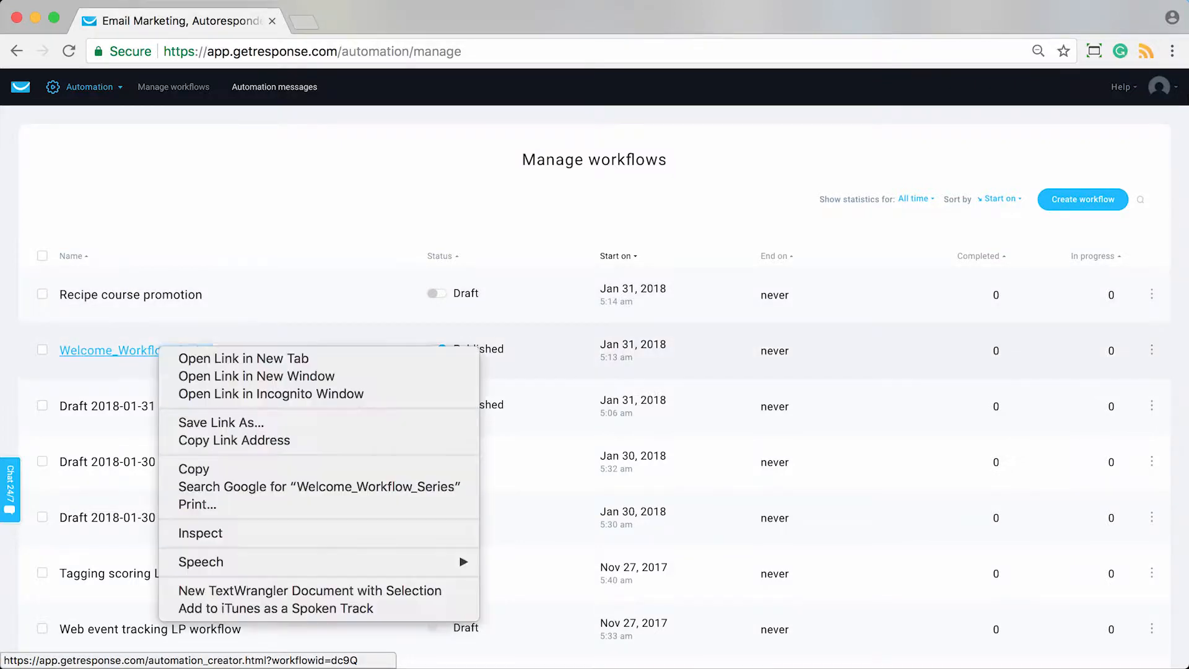
left_click(244, 358)
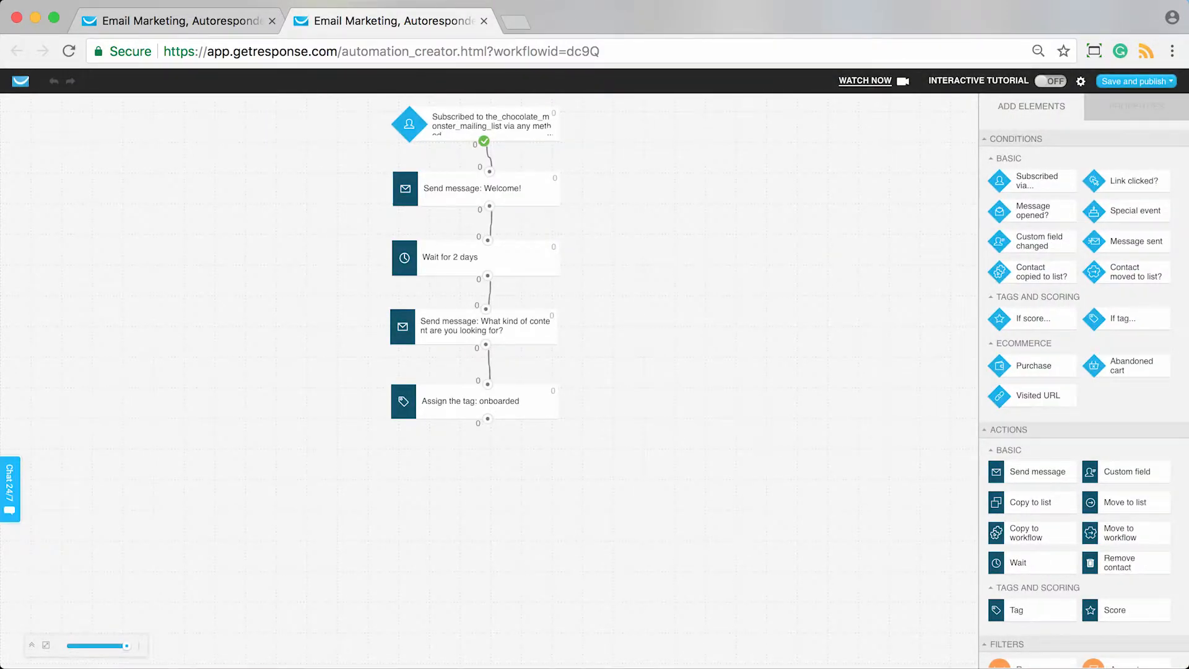
right_click(131, 295)
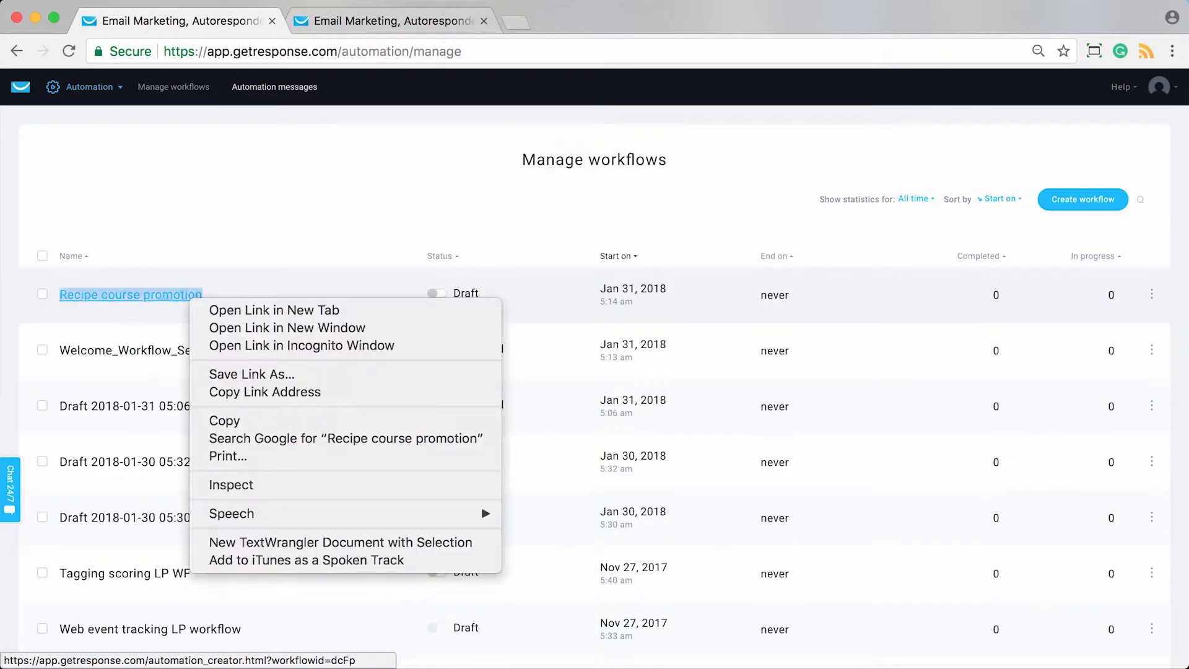
left_click(272, 310)
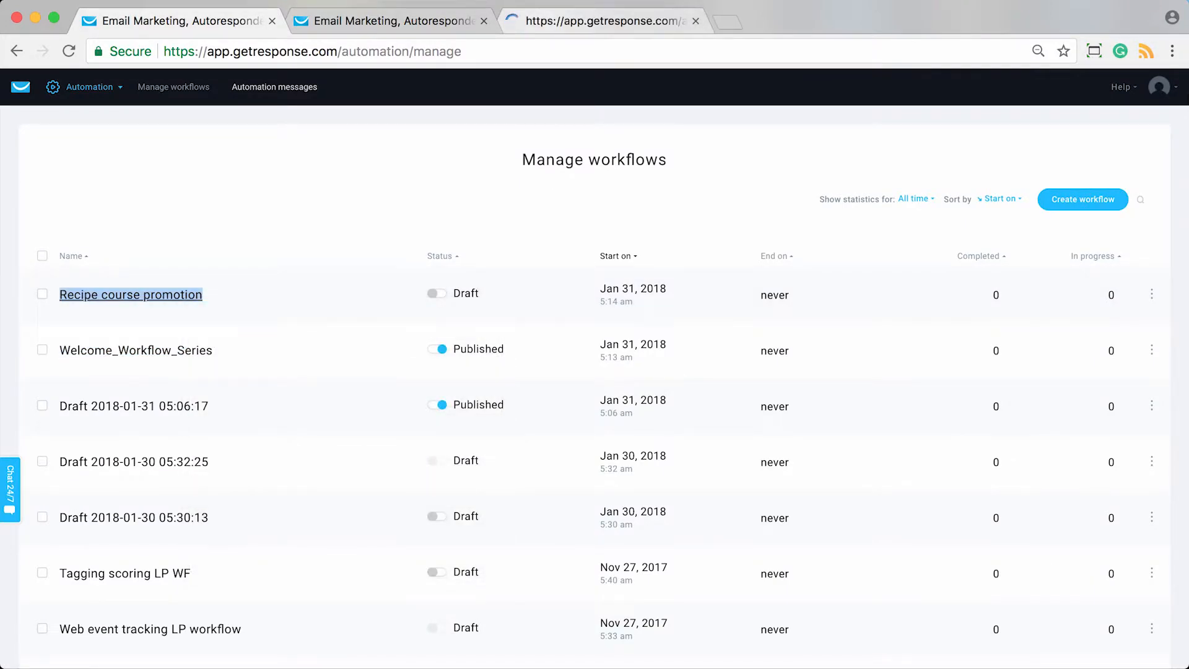
left_click(130, 295)
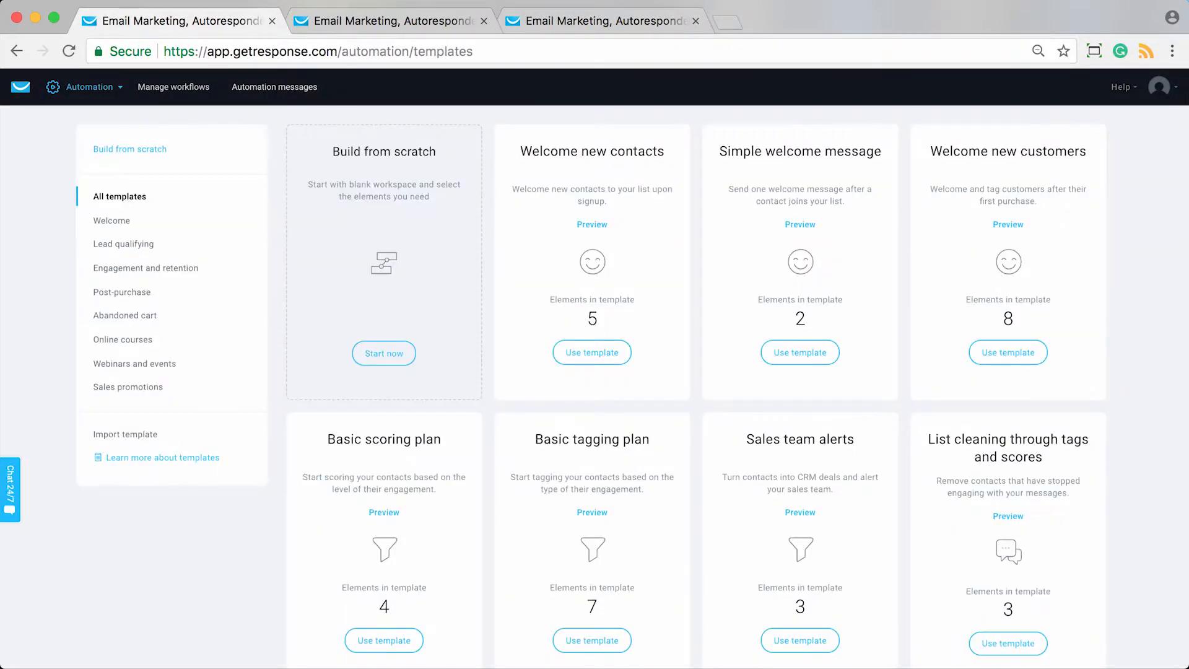
- Create a workflow from the Basic email course template starting on the recipe_course_subscriber tag
scroll("down", 3)
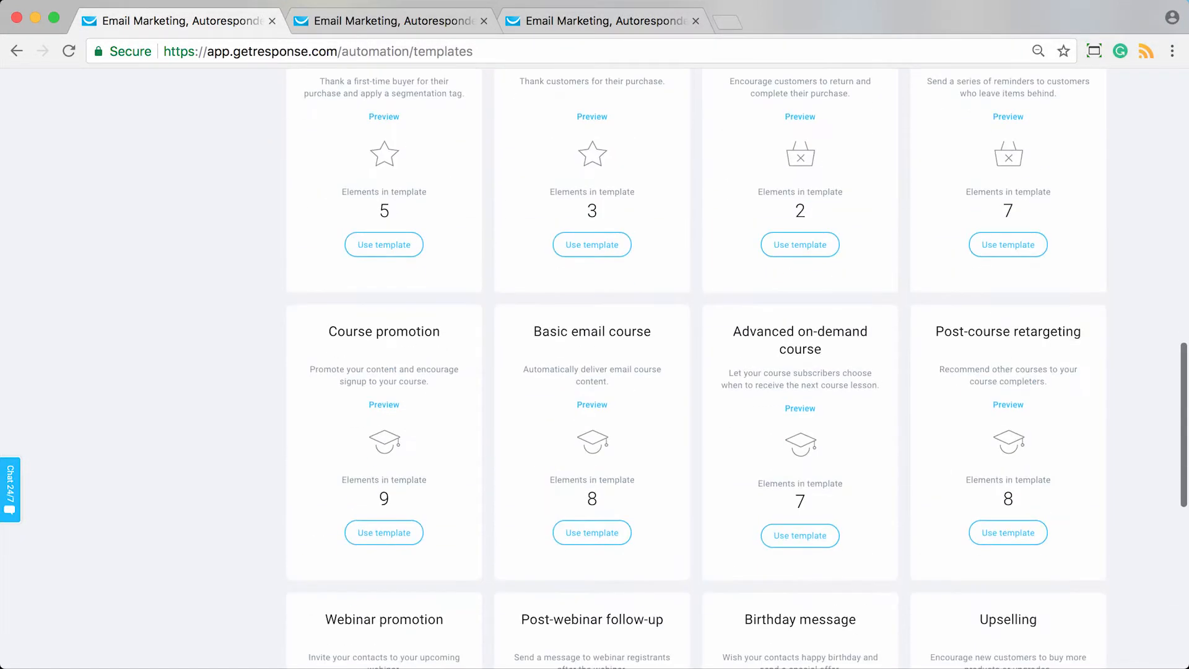
left_click(592, 532)
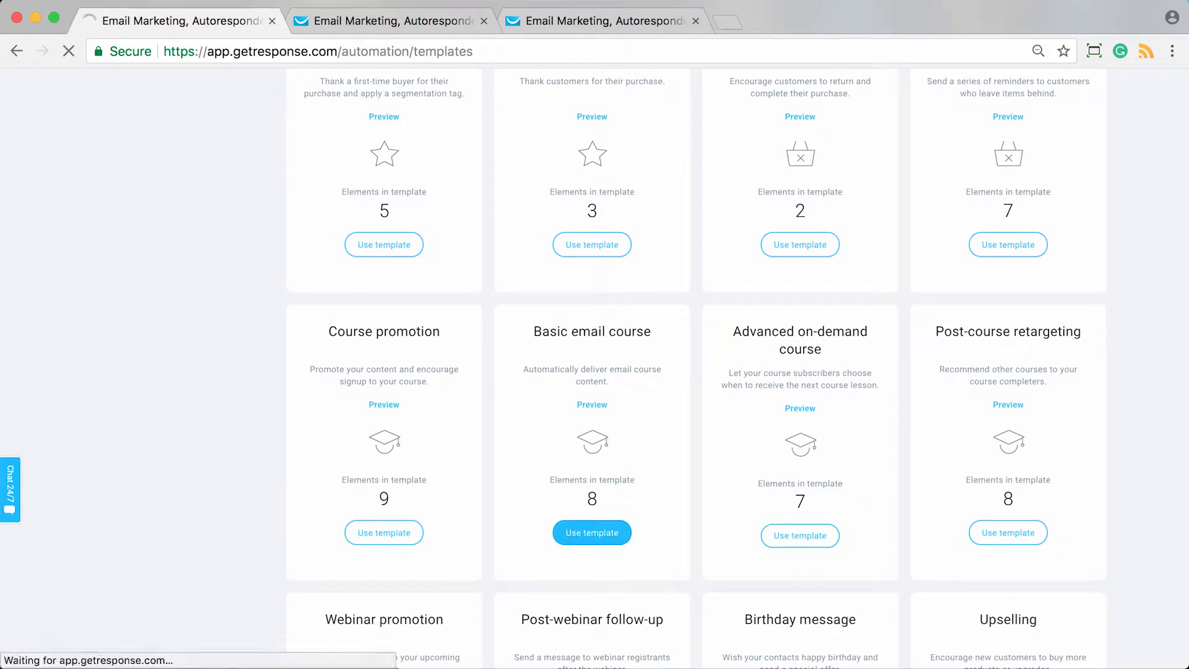
left_click(591, 531)
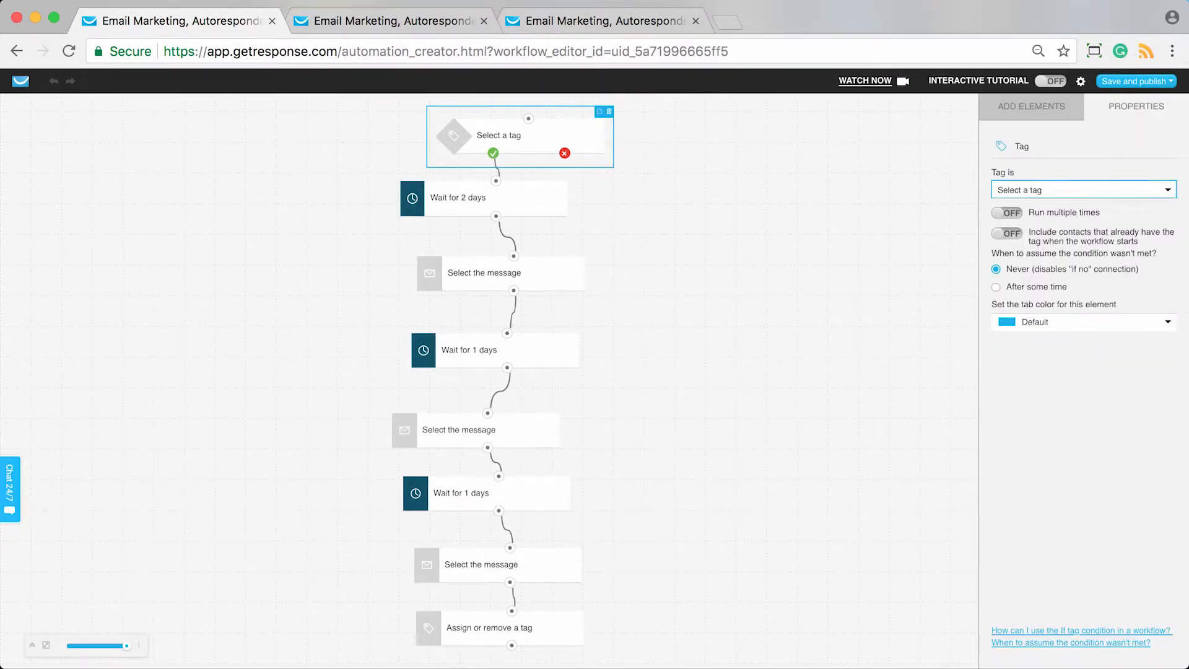
left_click(1081, 190)
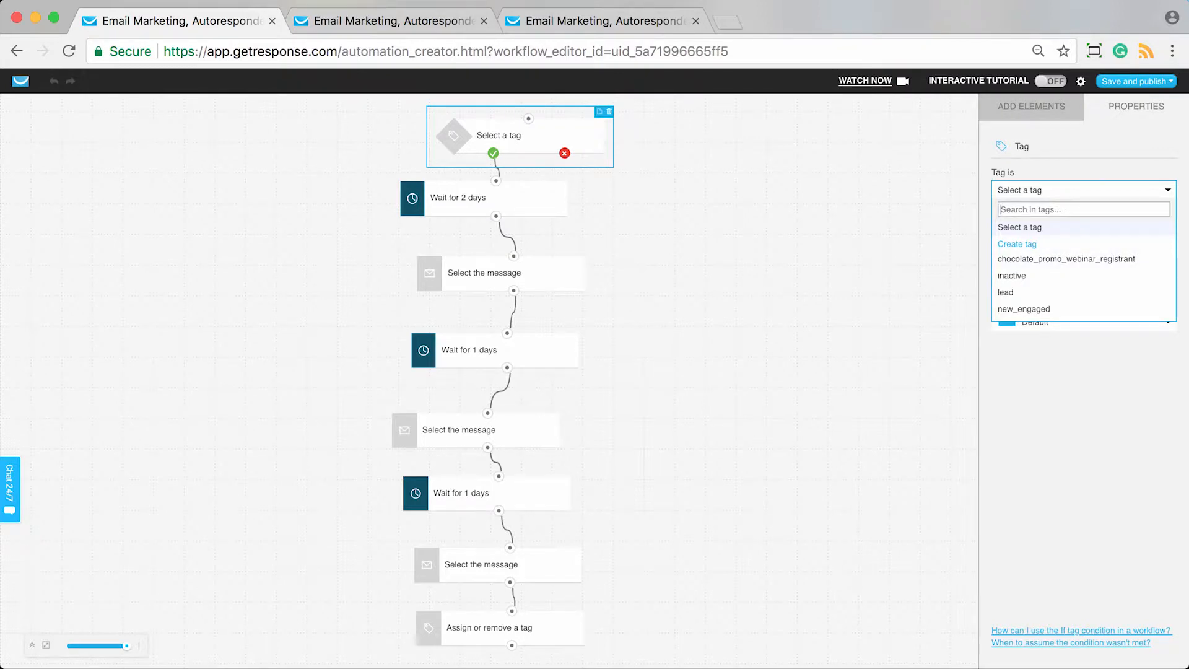
type("course")
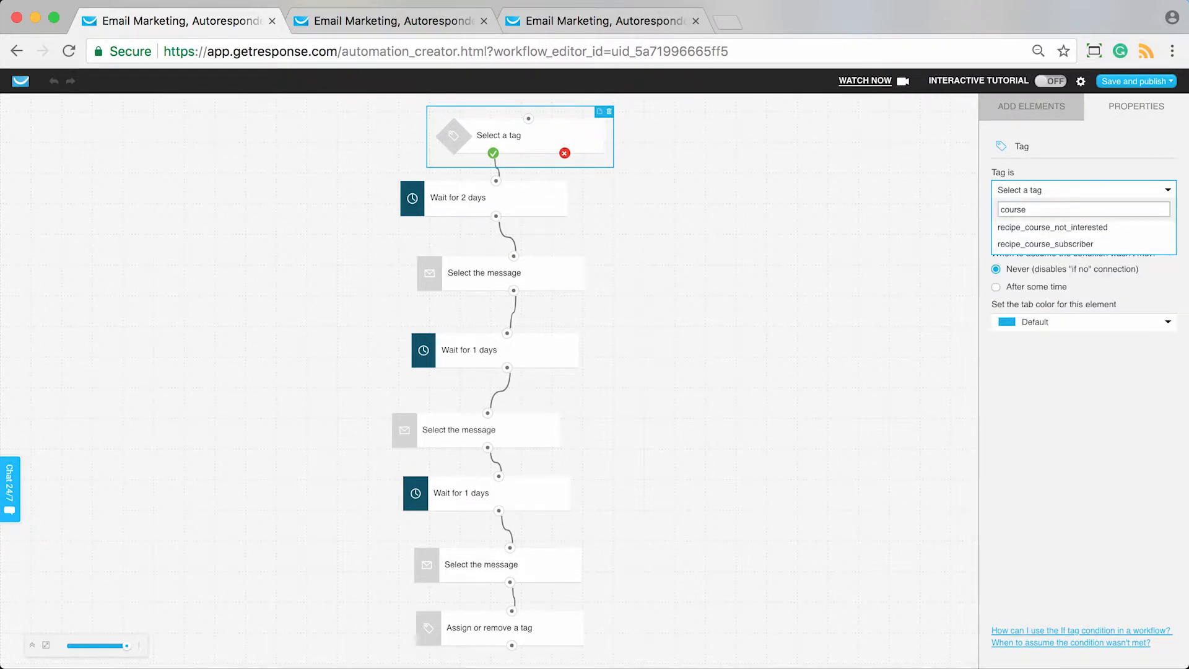
left_click(1045, 244)
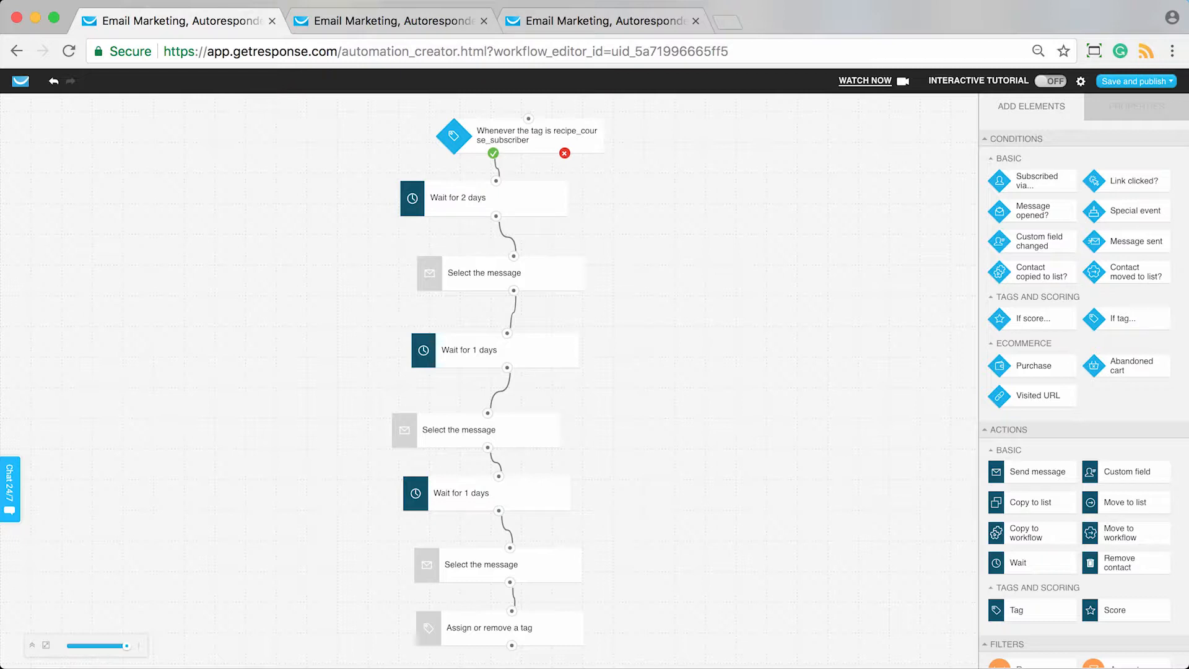
- Show the first wait step's properties with its 2-day delay
left_click(471, 198)
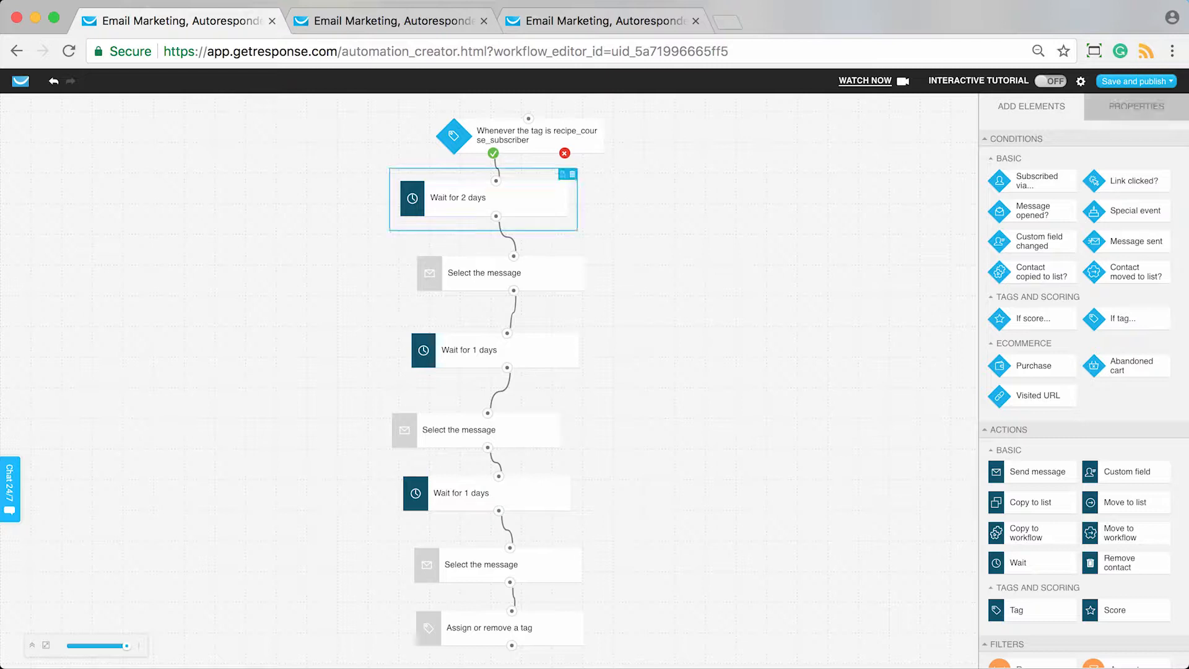
left_click(482, 197)
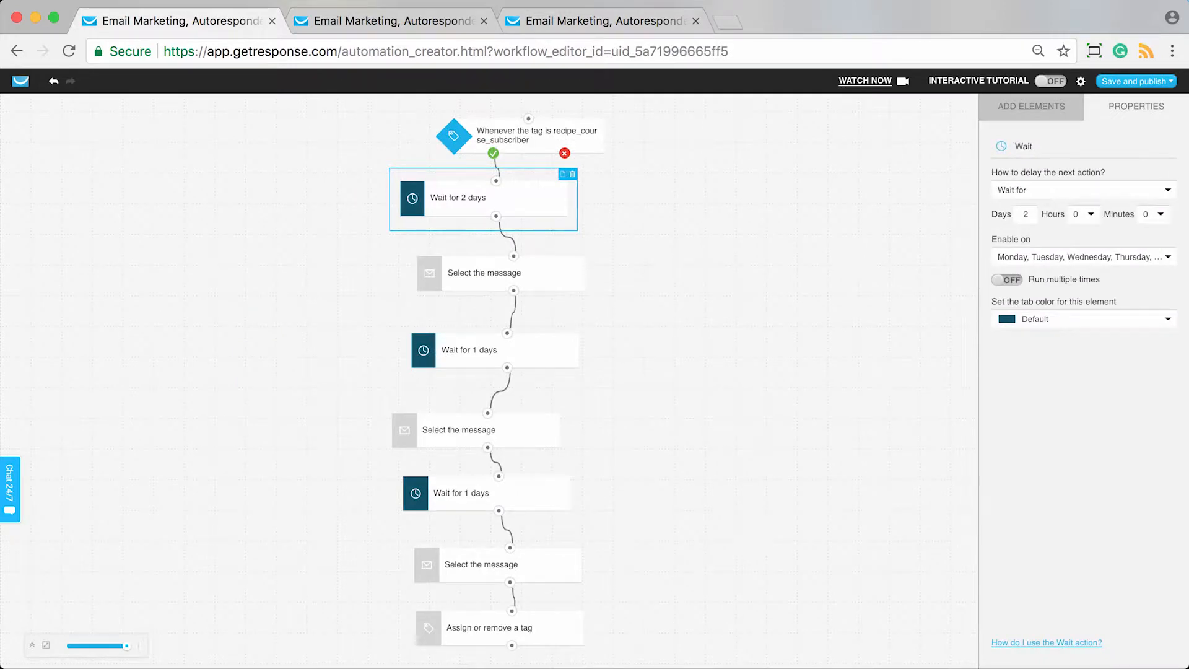
mouse_move(493, 197)
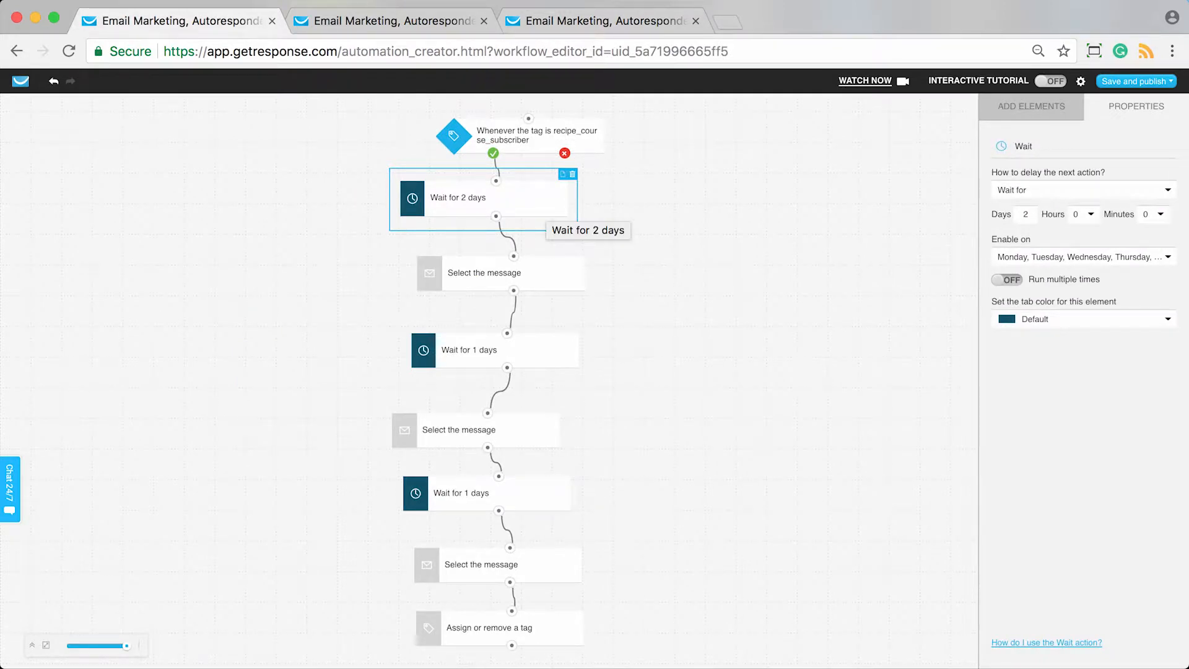
mouse_move(481, 197)
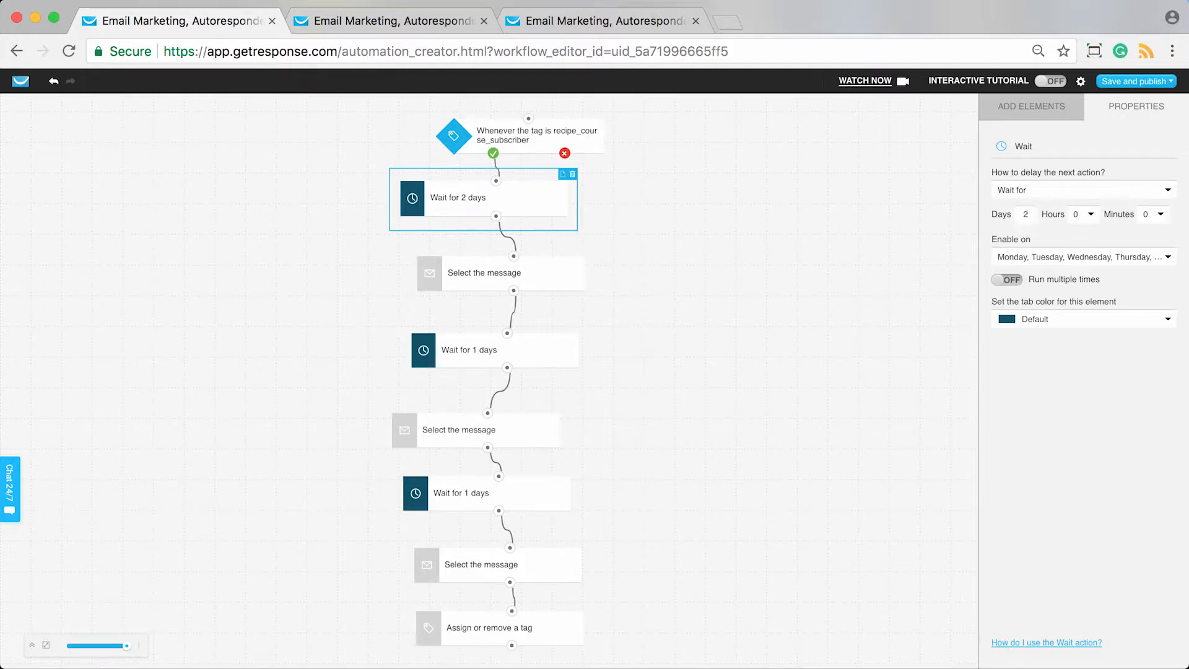
- Select the first Send message step and search its layout source choices
left_click(484, 272)
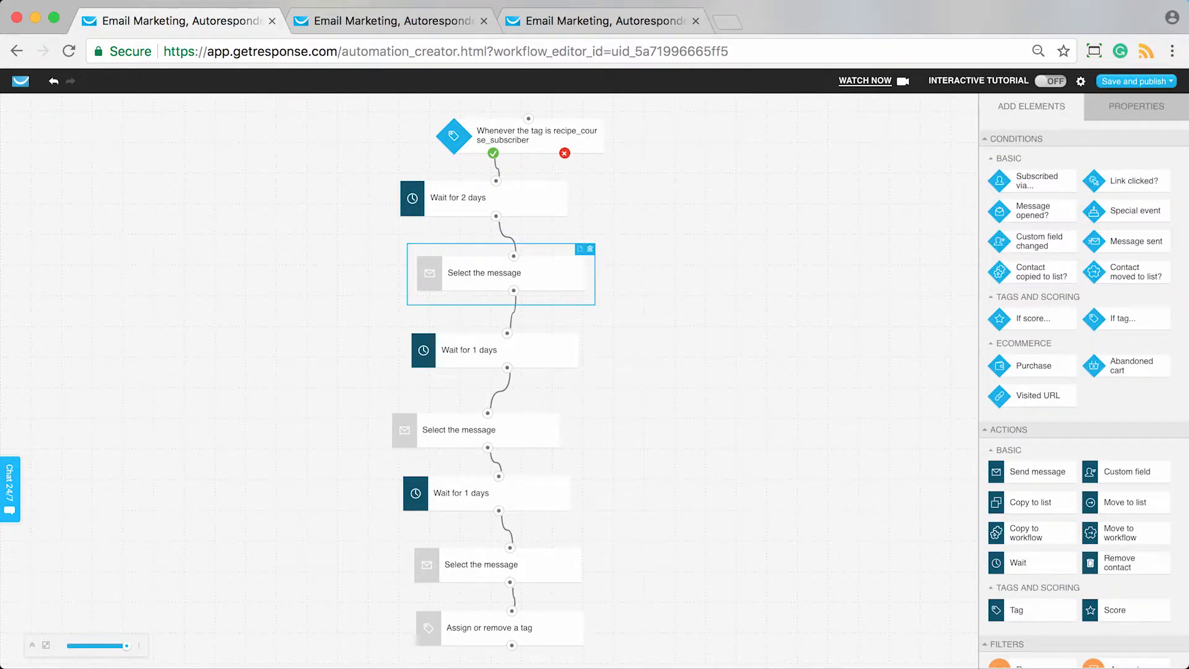
left_click(484, 272)
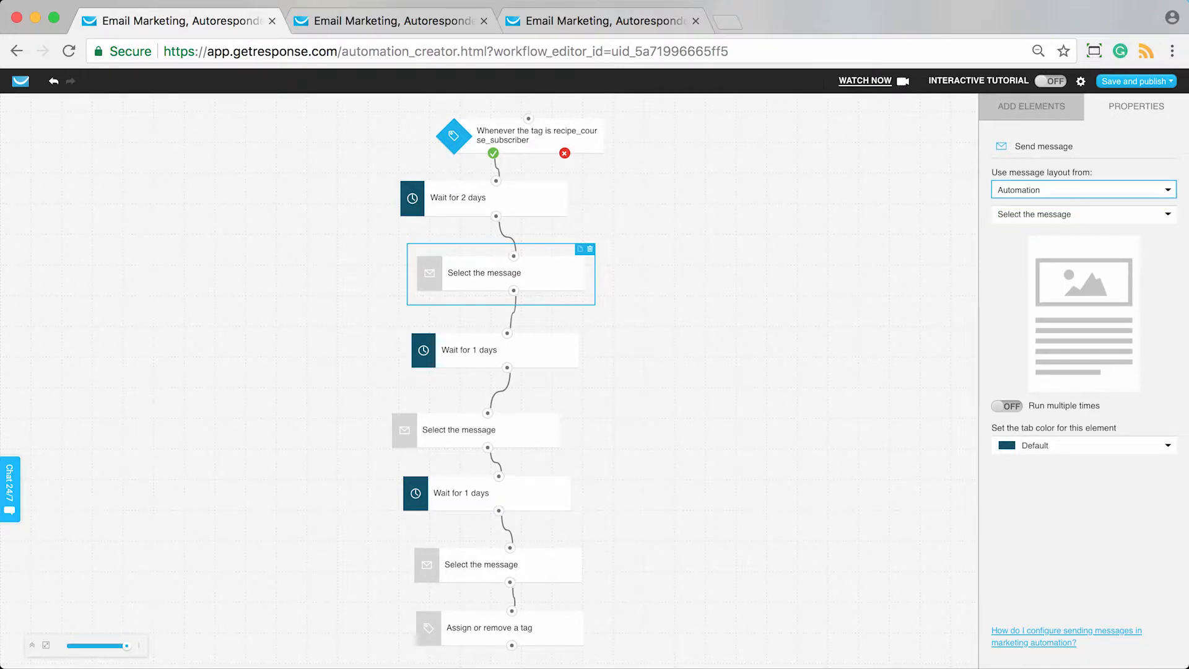
left_click(1030, 106)
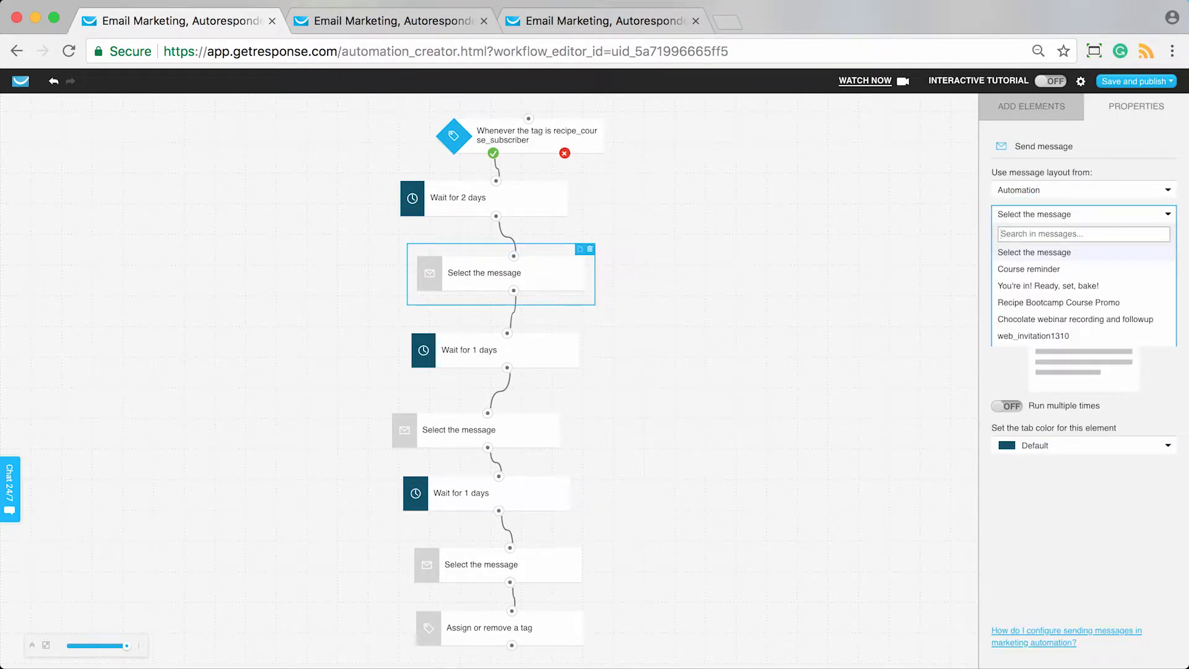
type("c")
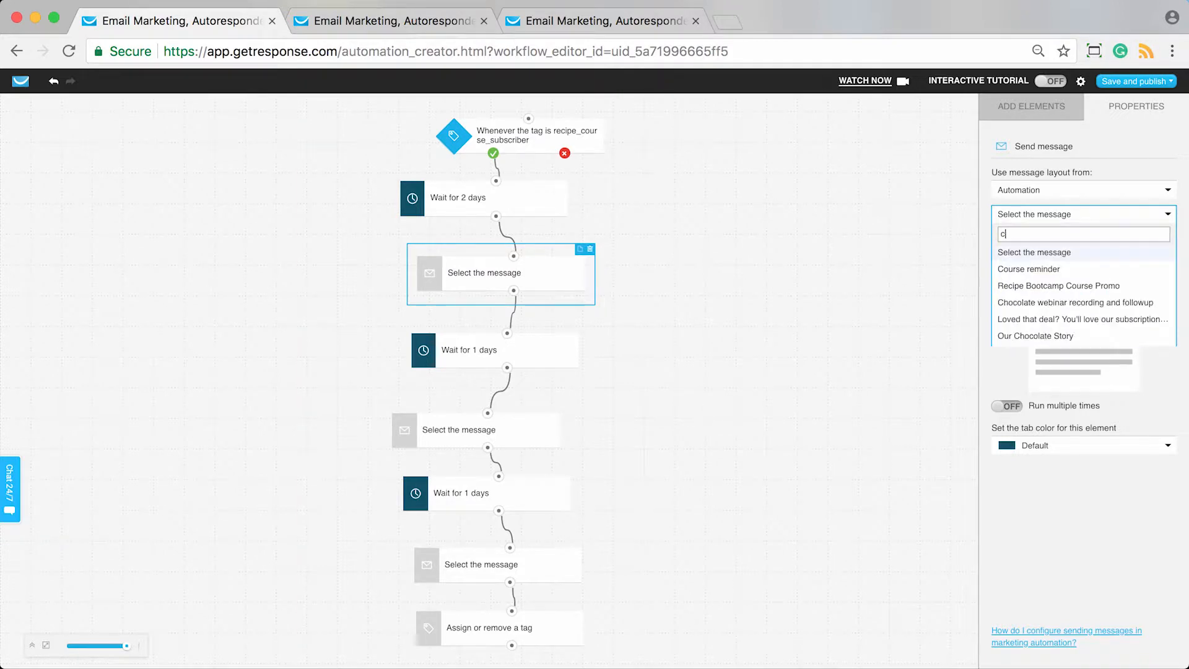
type("le")
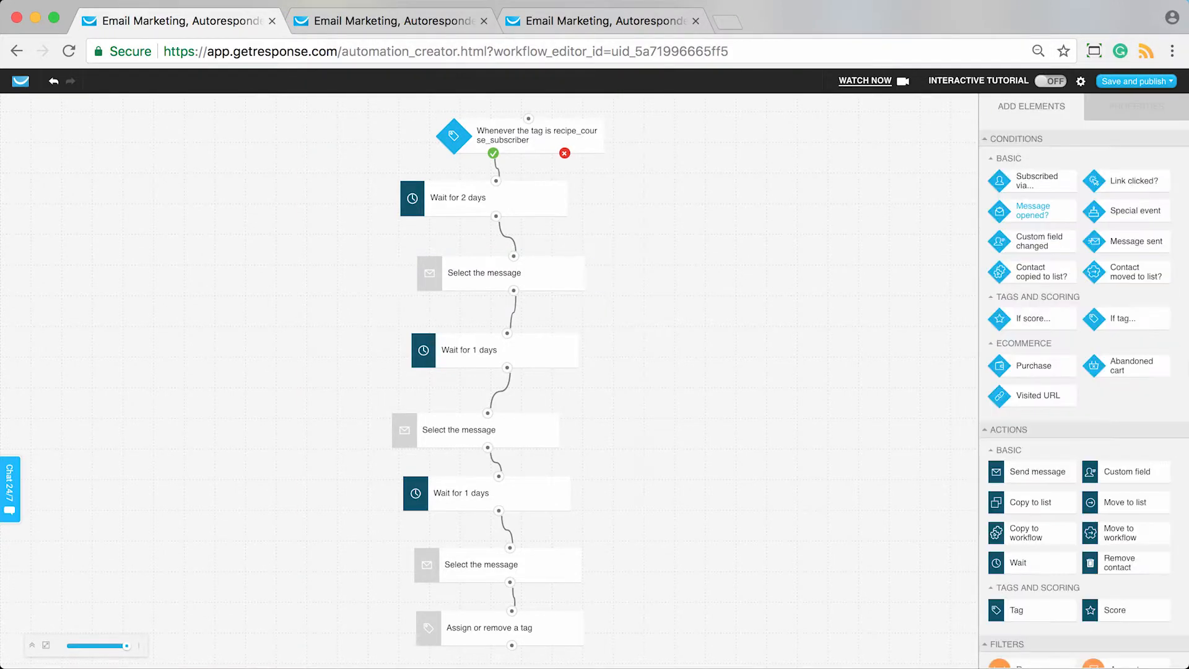
- Set the first message step to send the draft 'Baking bootcamp - lesson 1'
left_click(484, 272)
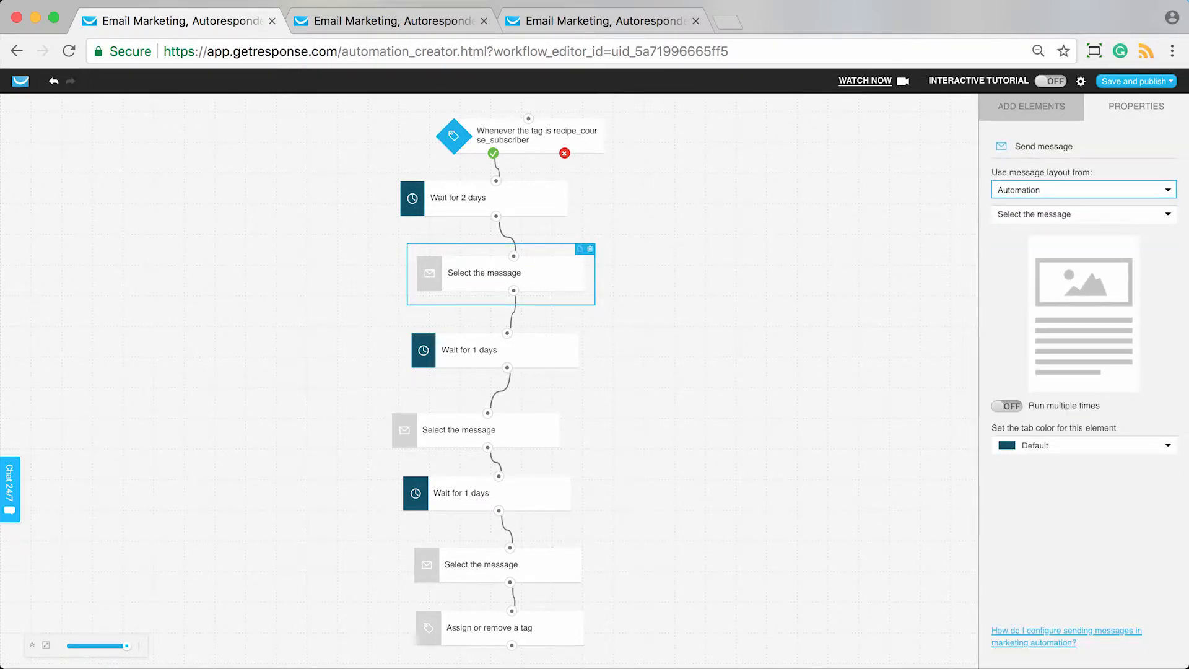
left_click(1081, 188)
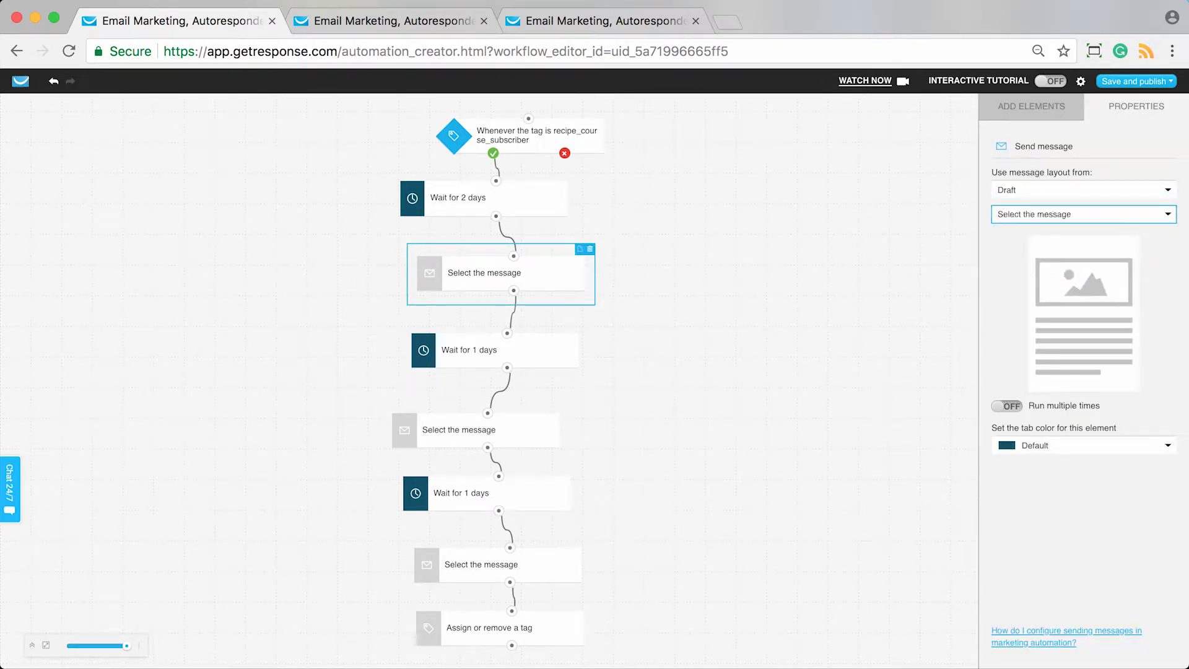
left_click(1082, 214)
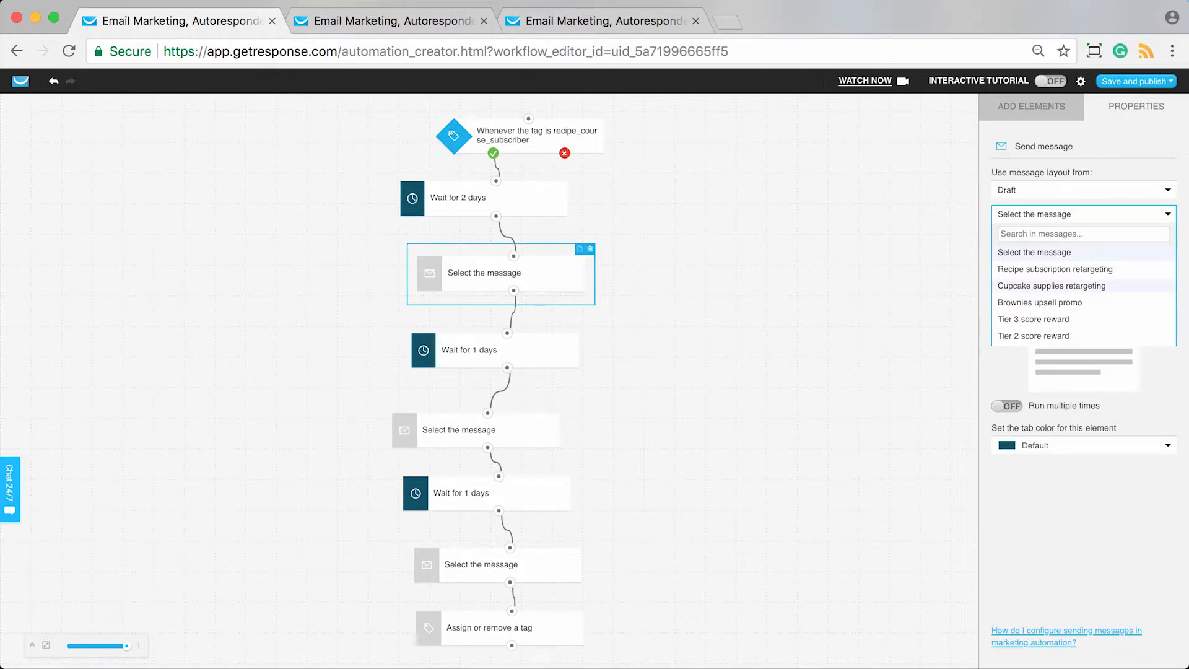
type("lesson")
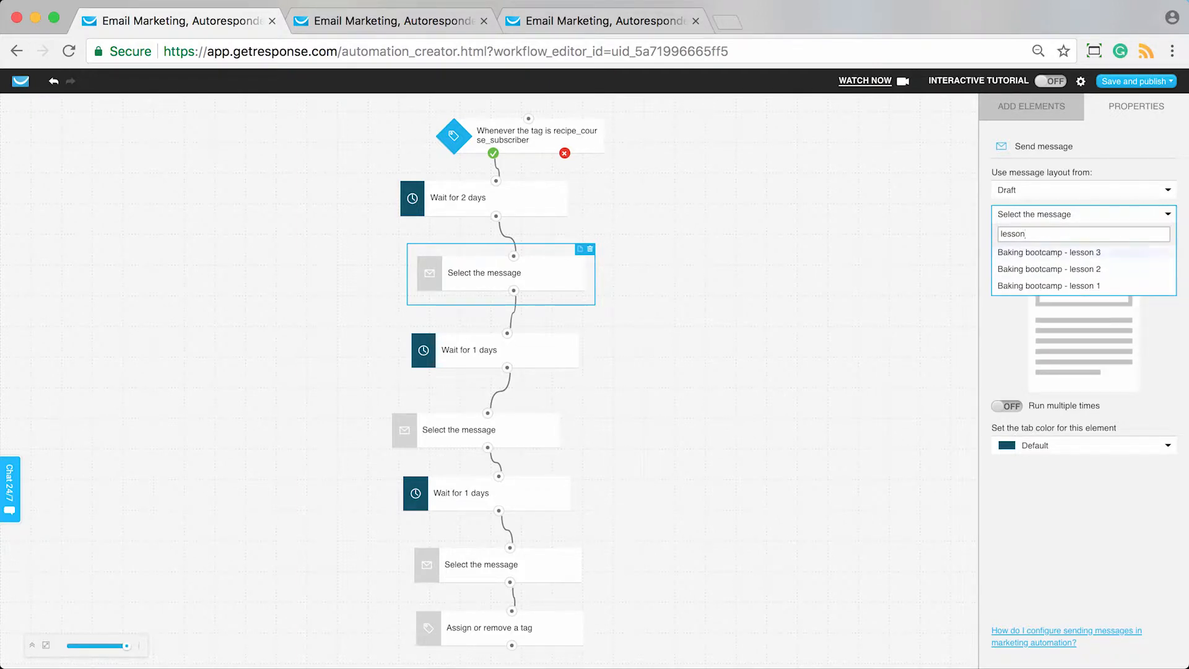
left_click(1048, 285)
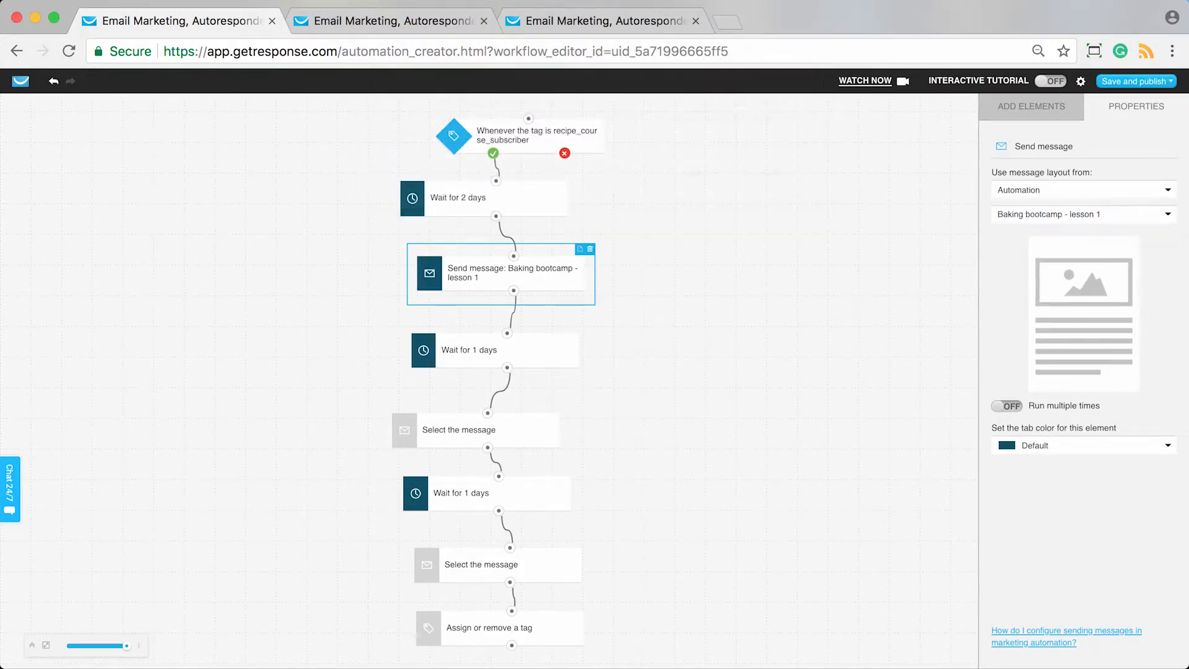
scroll("down", 3)
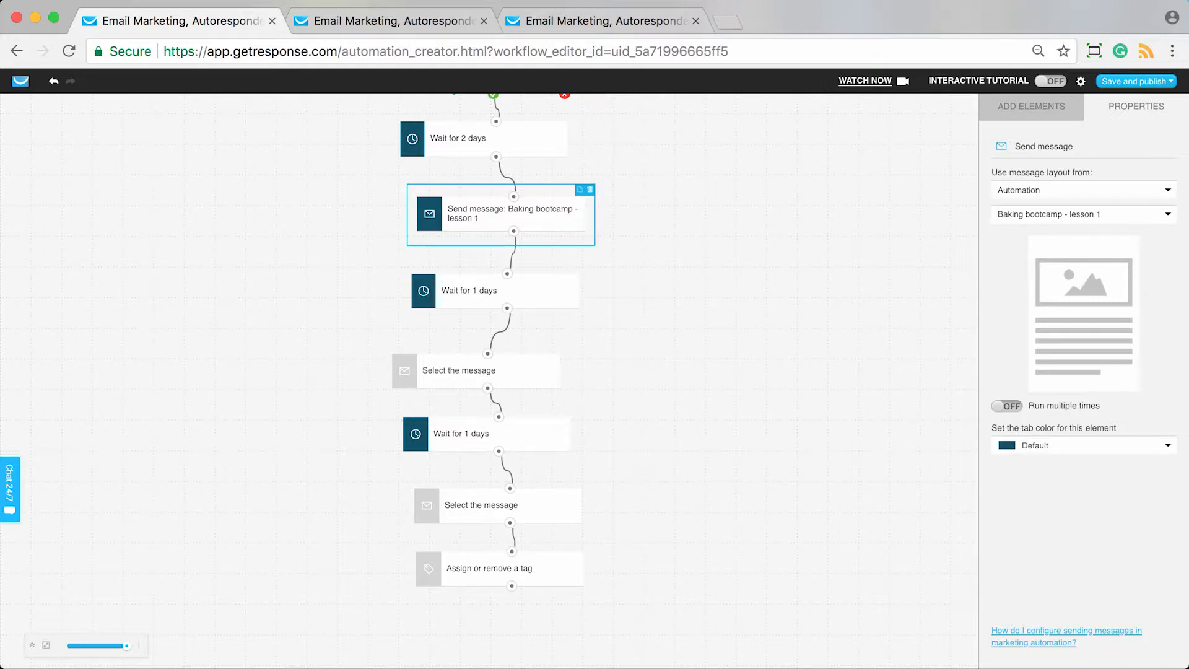
- Set the second message step to send the draft 'Baking bootcamp - lesson 2', confirming the copy prompt
left_click(476, 370)
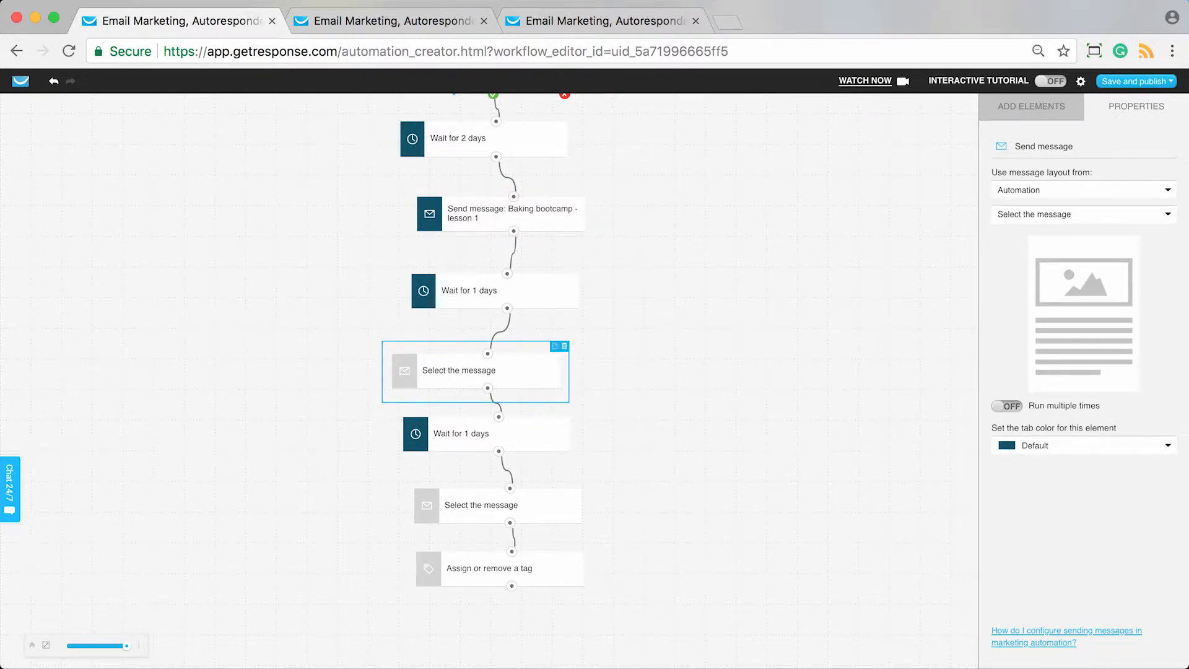
left_click(1082, 189)
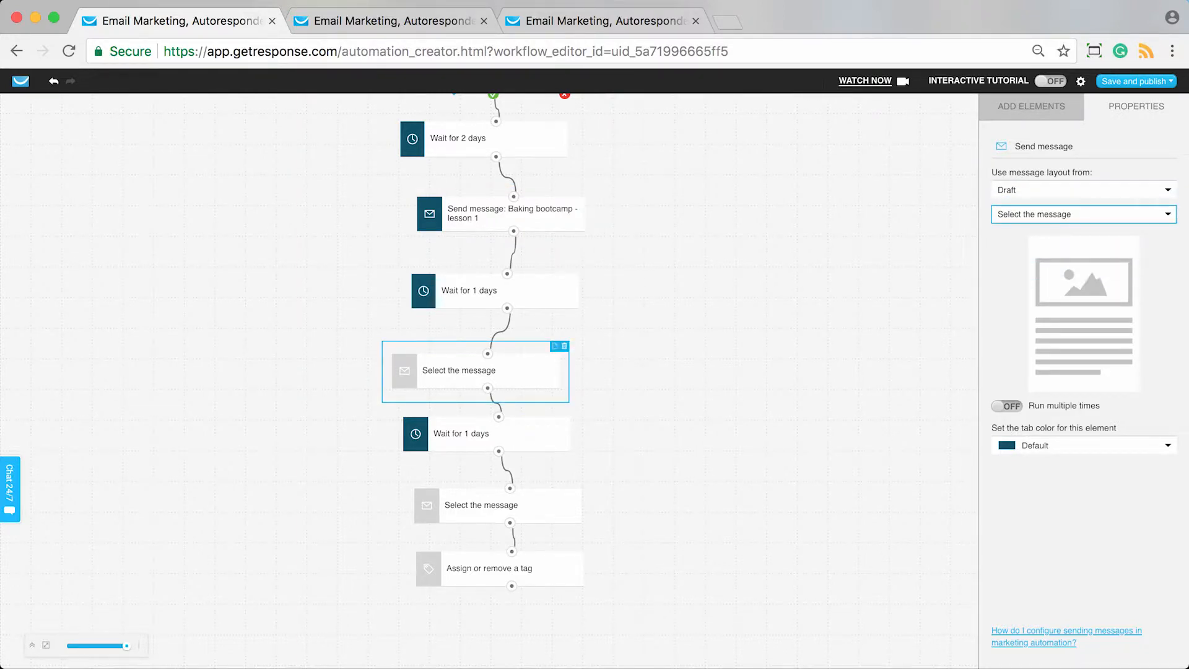
left_click(1080, 215)
type("lesson")
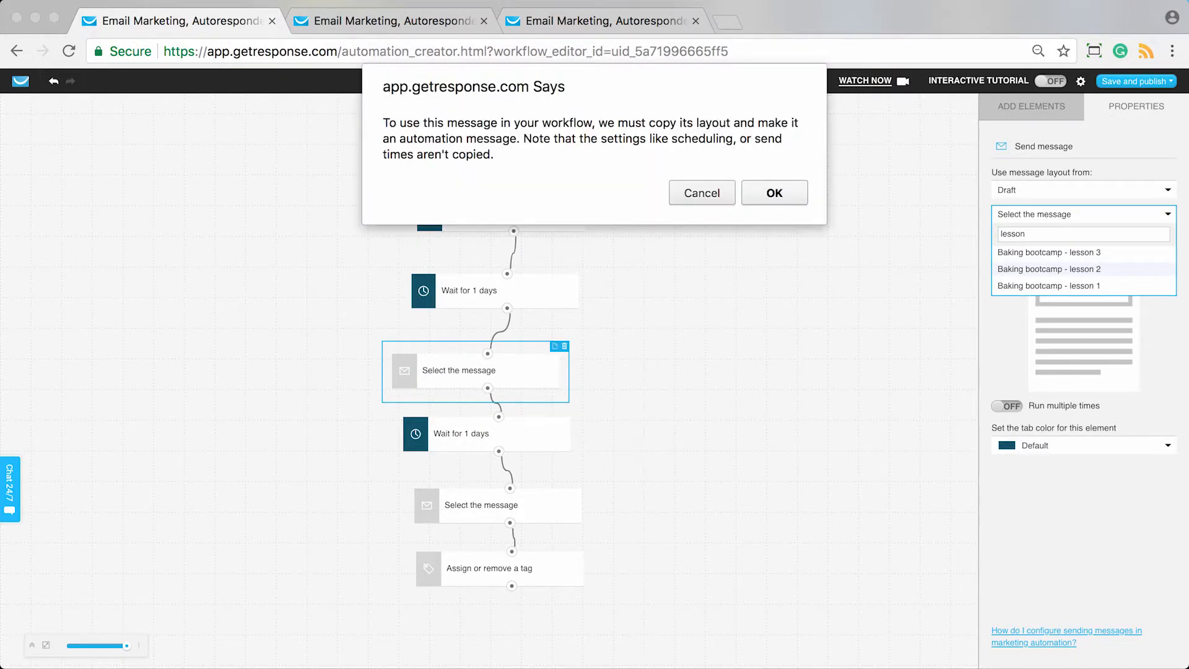
left_click(773, 192)
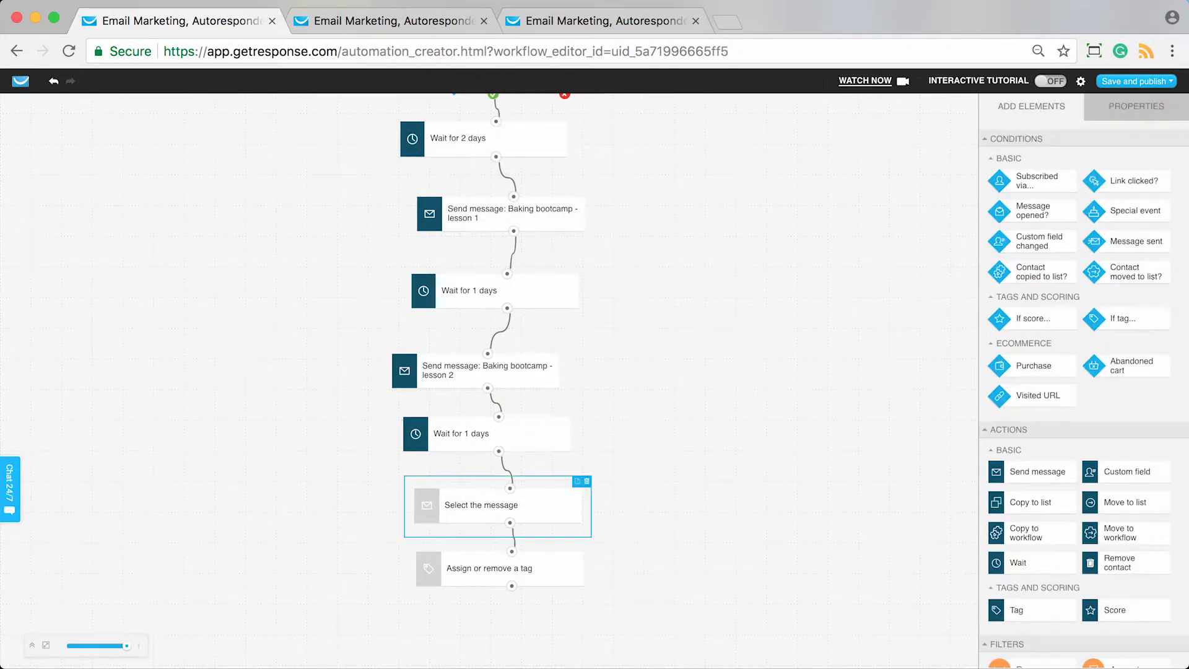
- Set the third message step to send the draft 'Baking bootcamp - lesson 3'
left_click(498, 505)
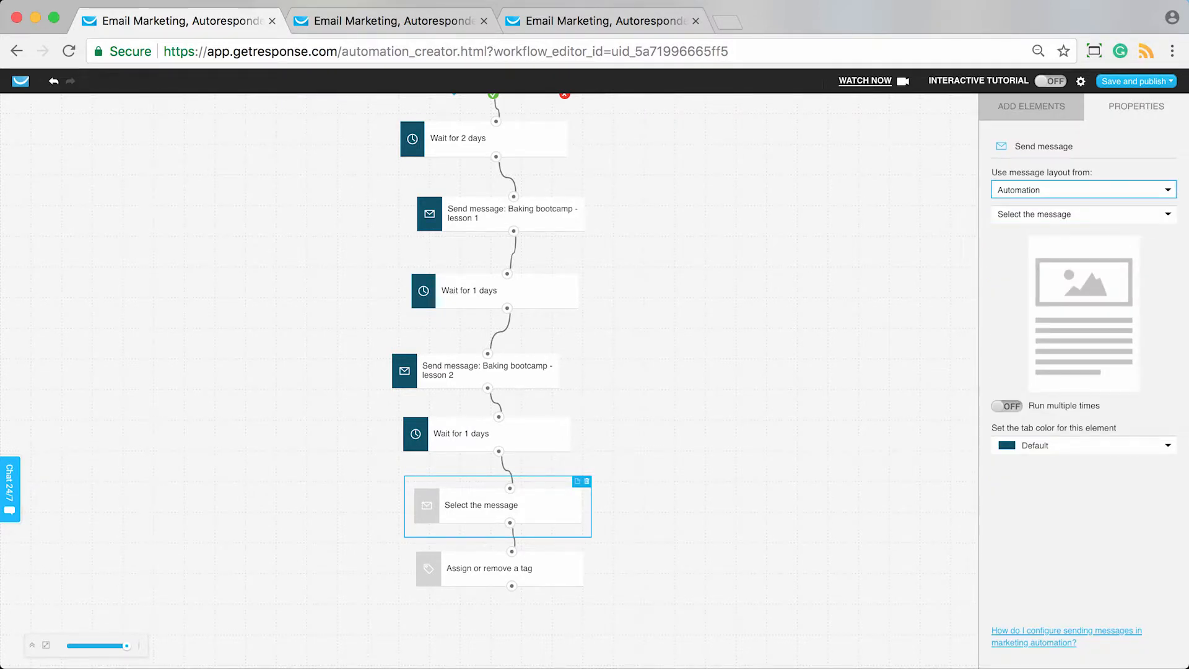
left_click(1080, 214)
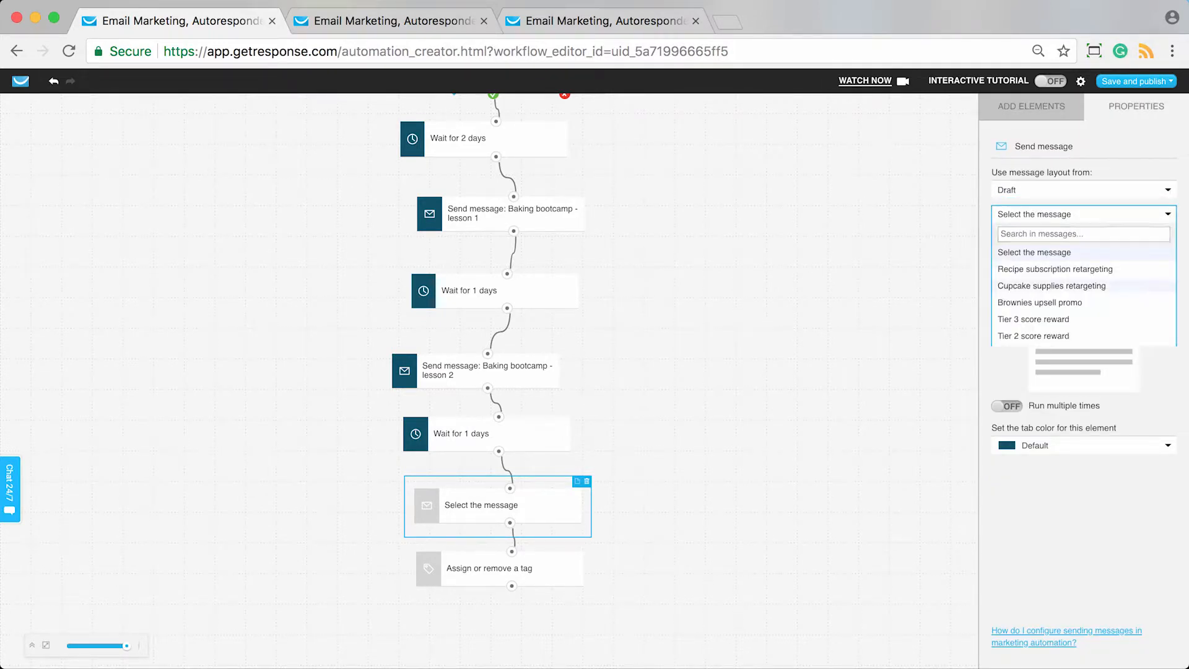
type("lesson")
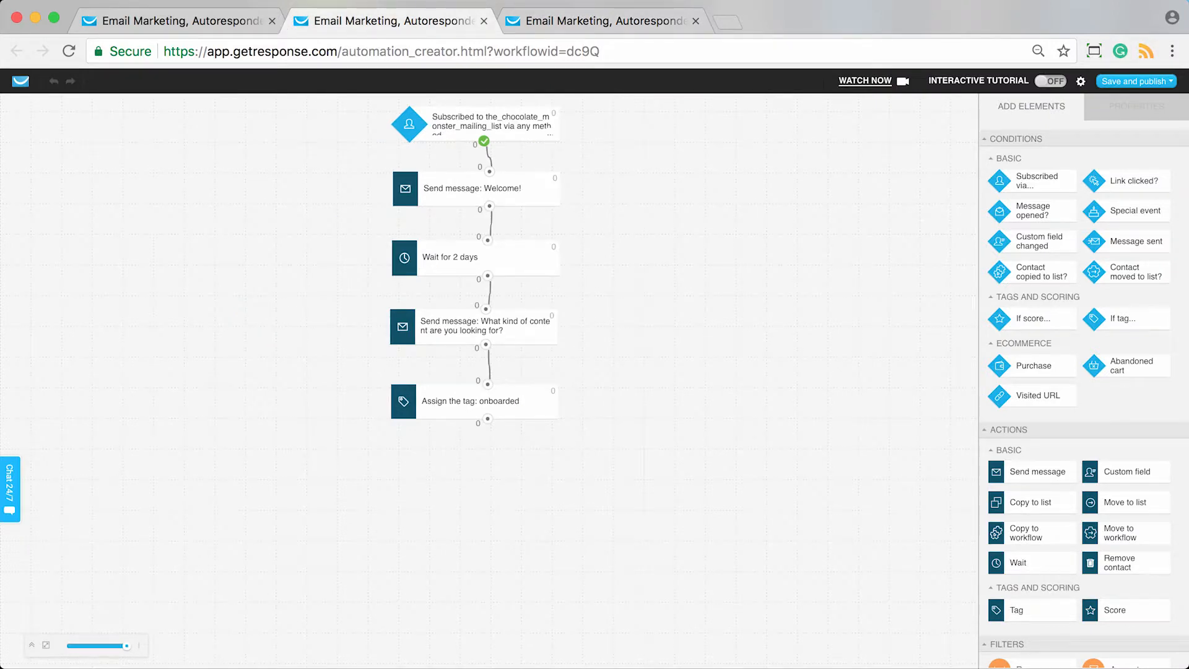
left_click(599, 21)
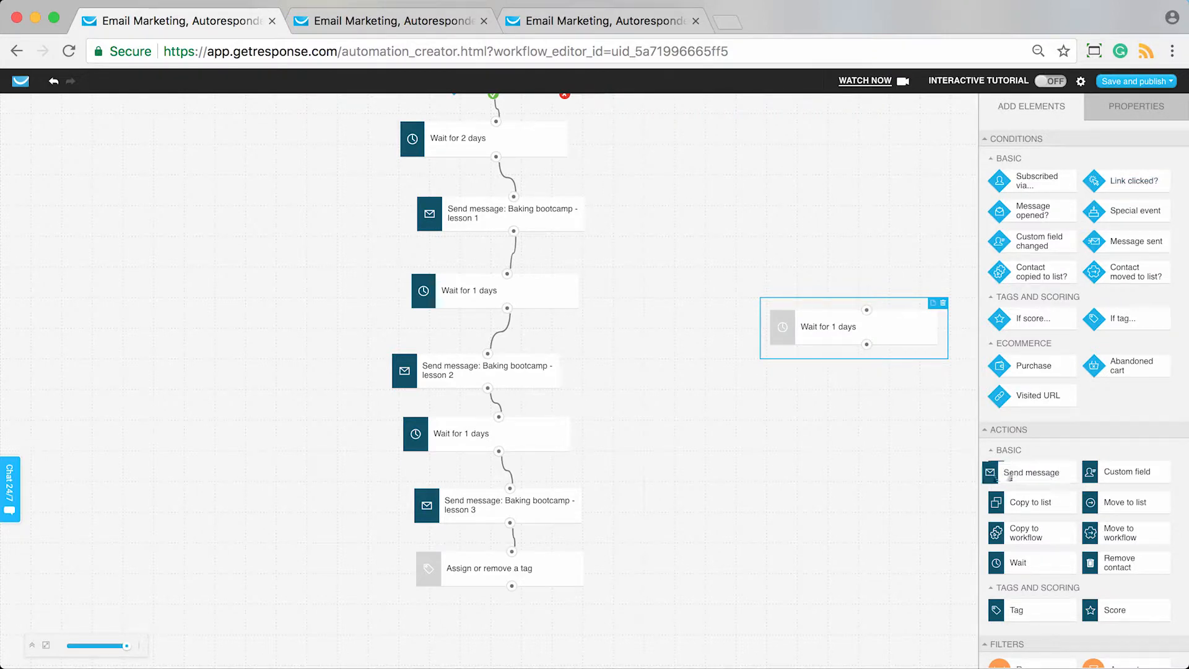
left_click_drag(1031, 470, 763, 442)
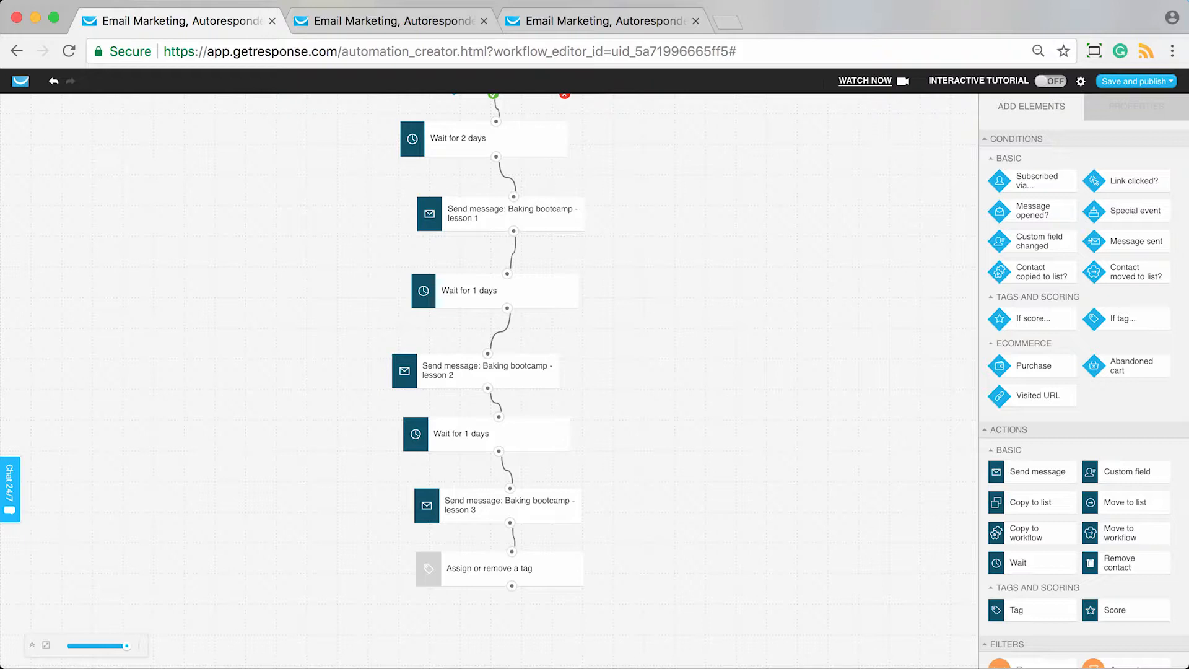
- Make the final Tag step assign a newly created tag recipe_course_completed
left_click(489, 569)
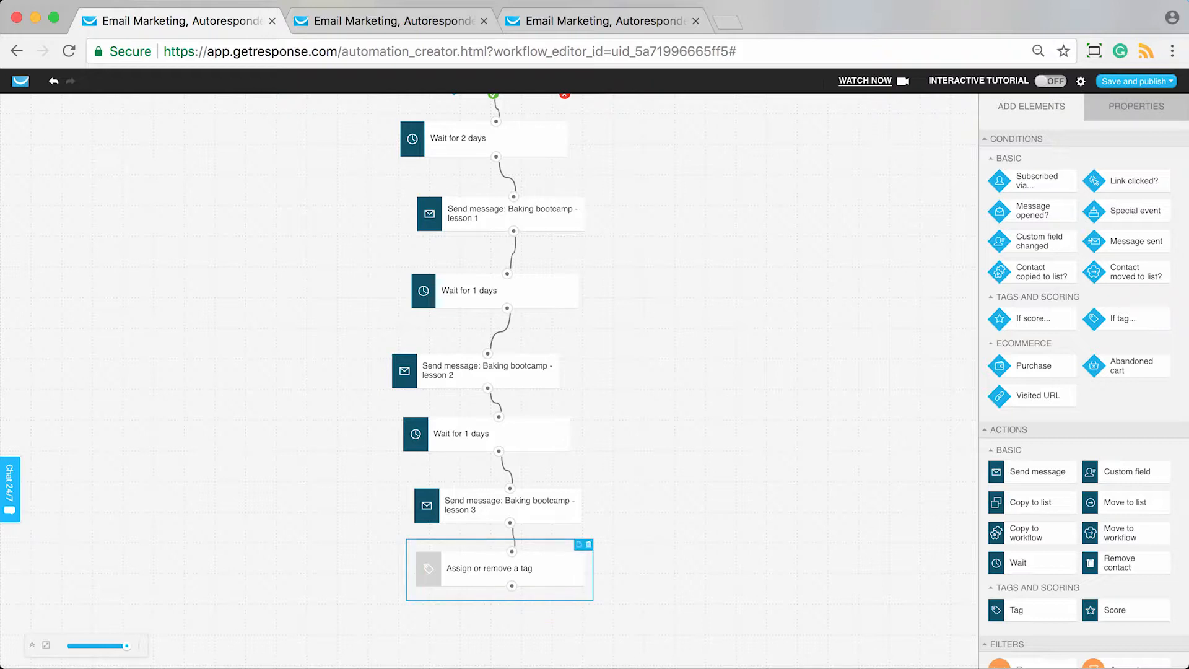
left_click(499, 568)
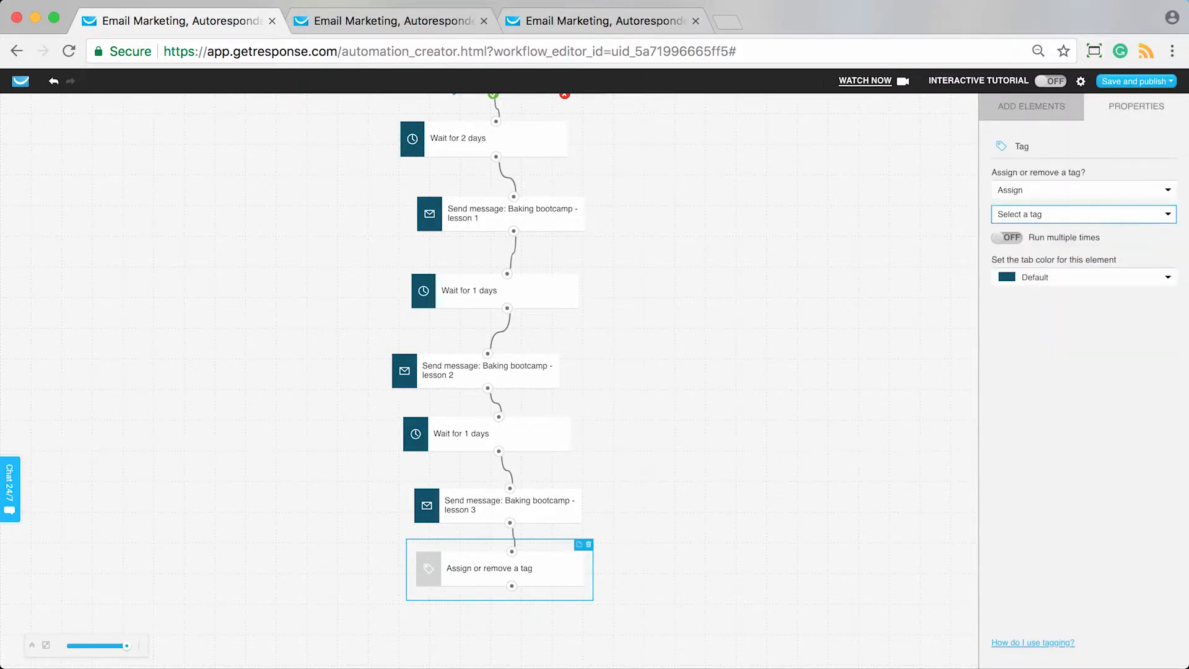
left_click(1080, 214)
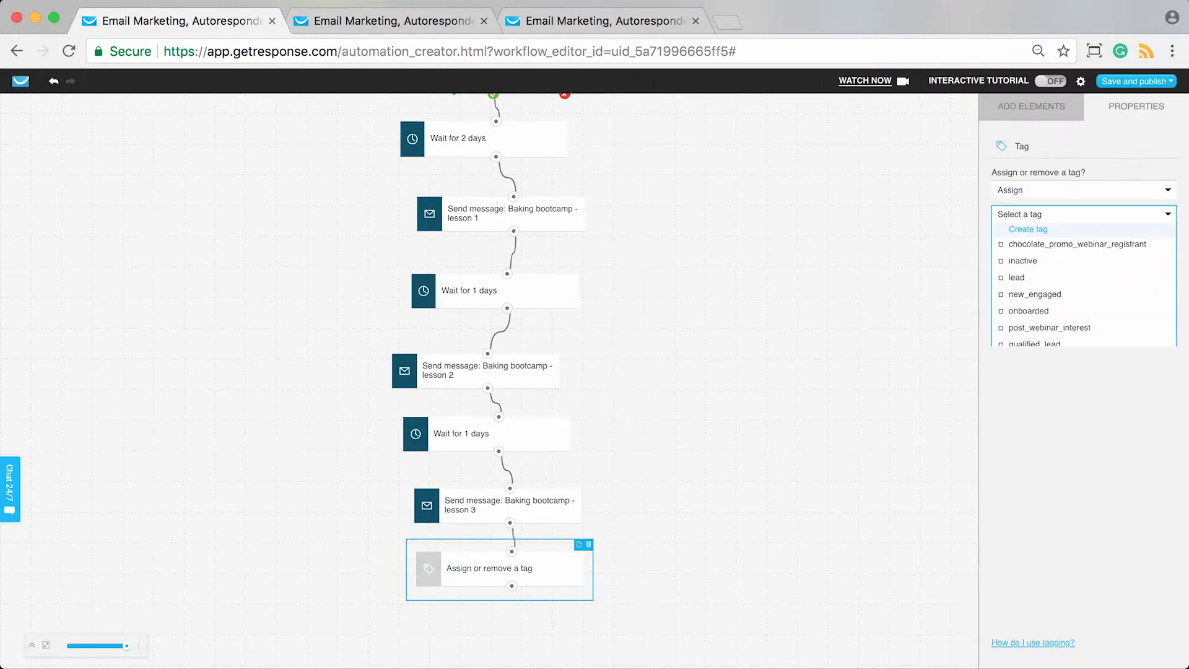
type("recipe_course_completer")
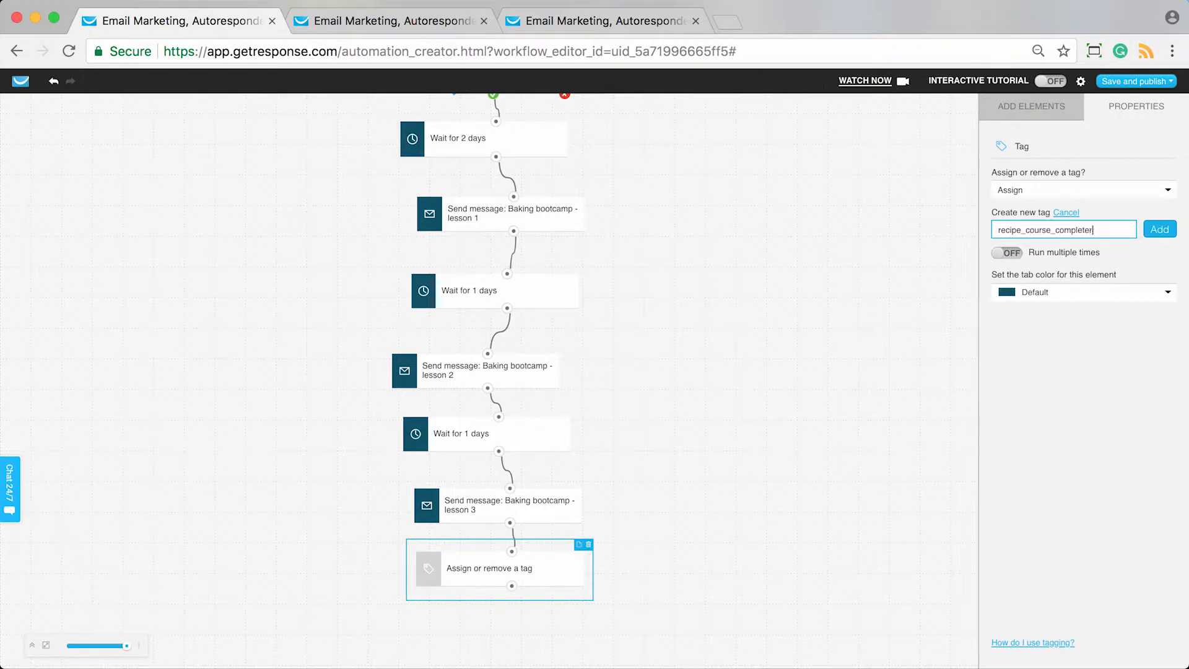
left_click(1159, 229)
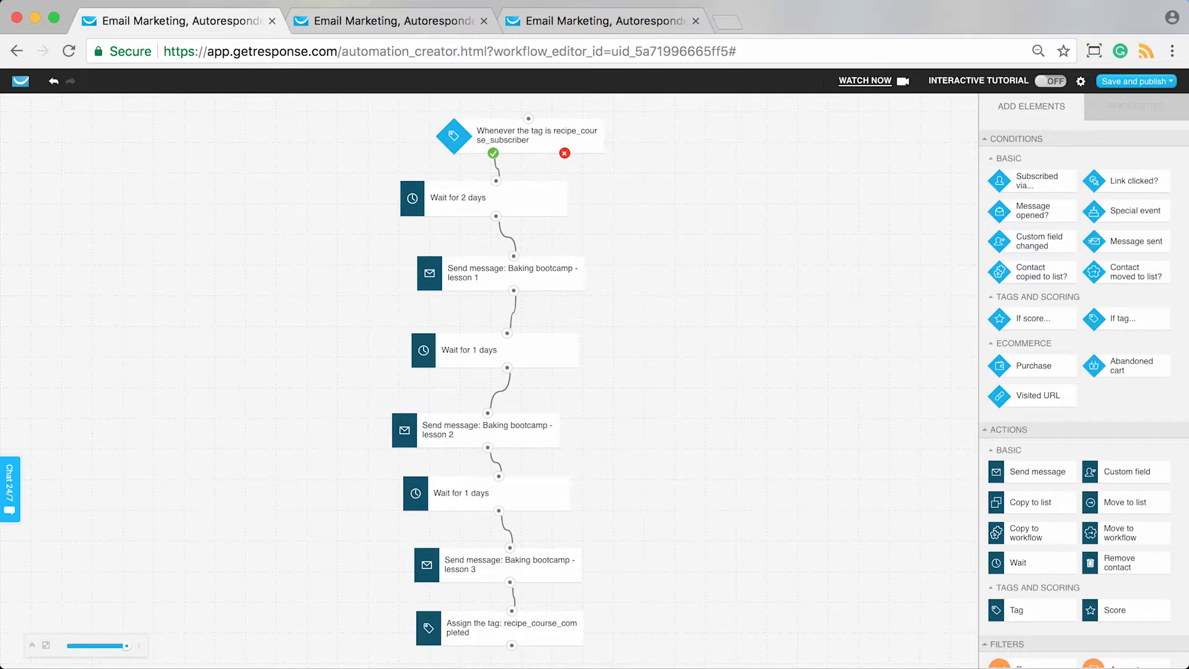
- Rename the workflow to 'Recipe course delivery' and save and publish it
left_click(1137, 81)
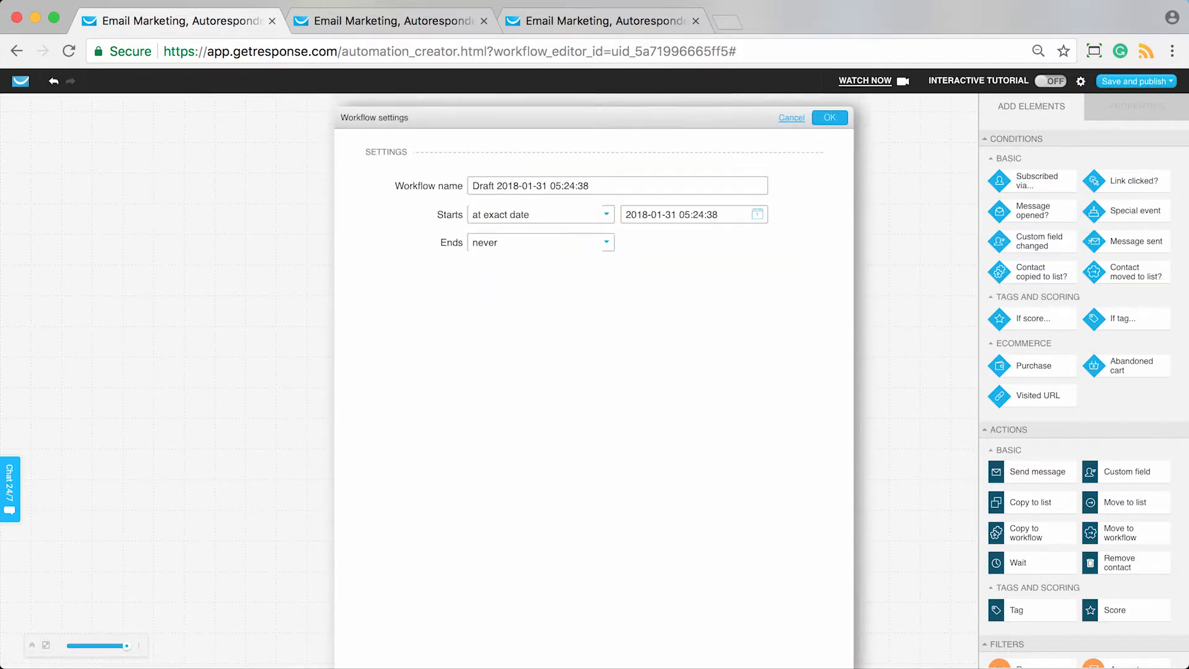
left_click(616, 177)
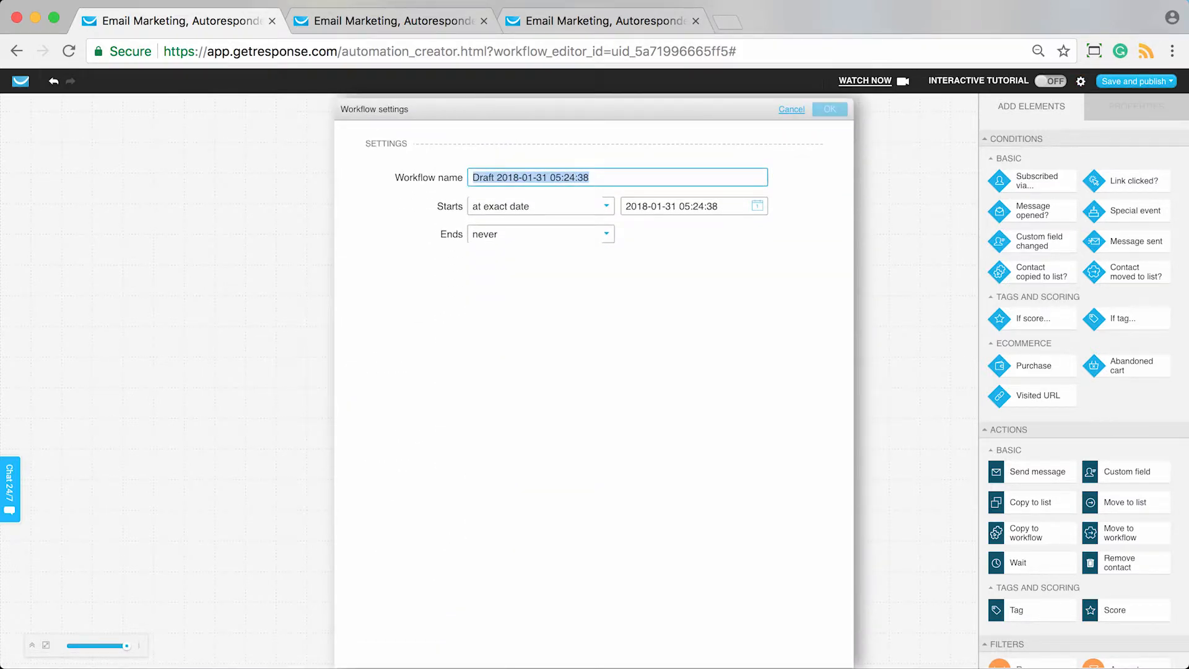
type("Recipe")
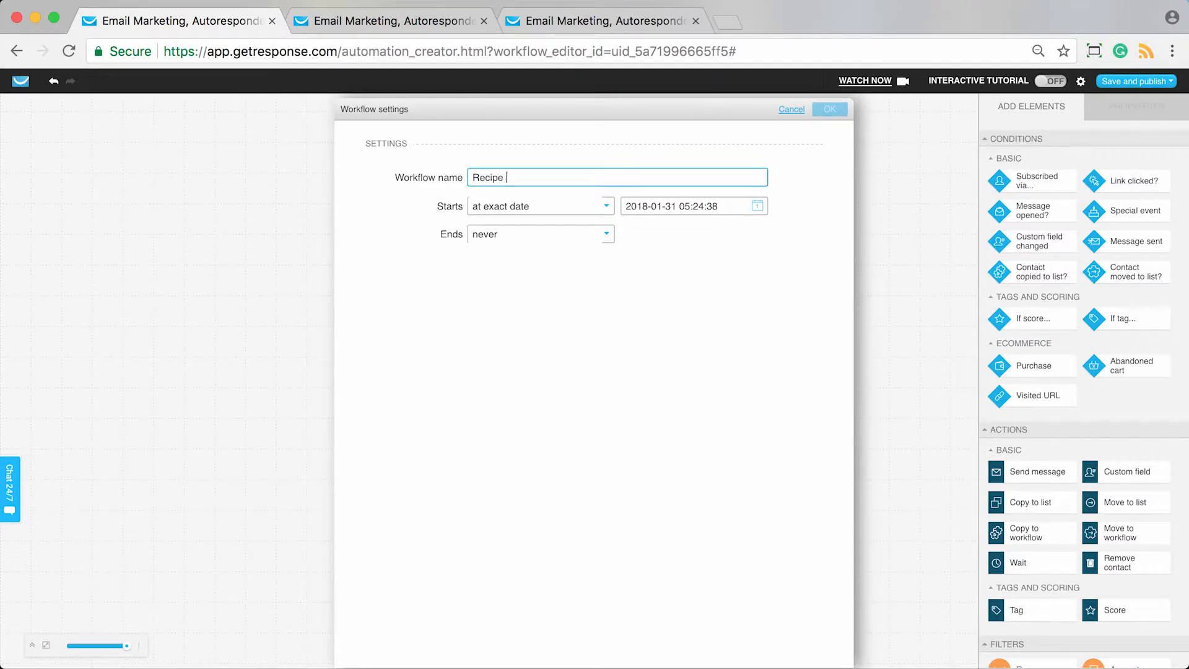
type("course delivery")
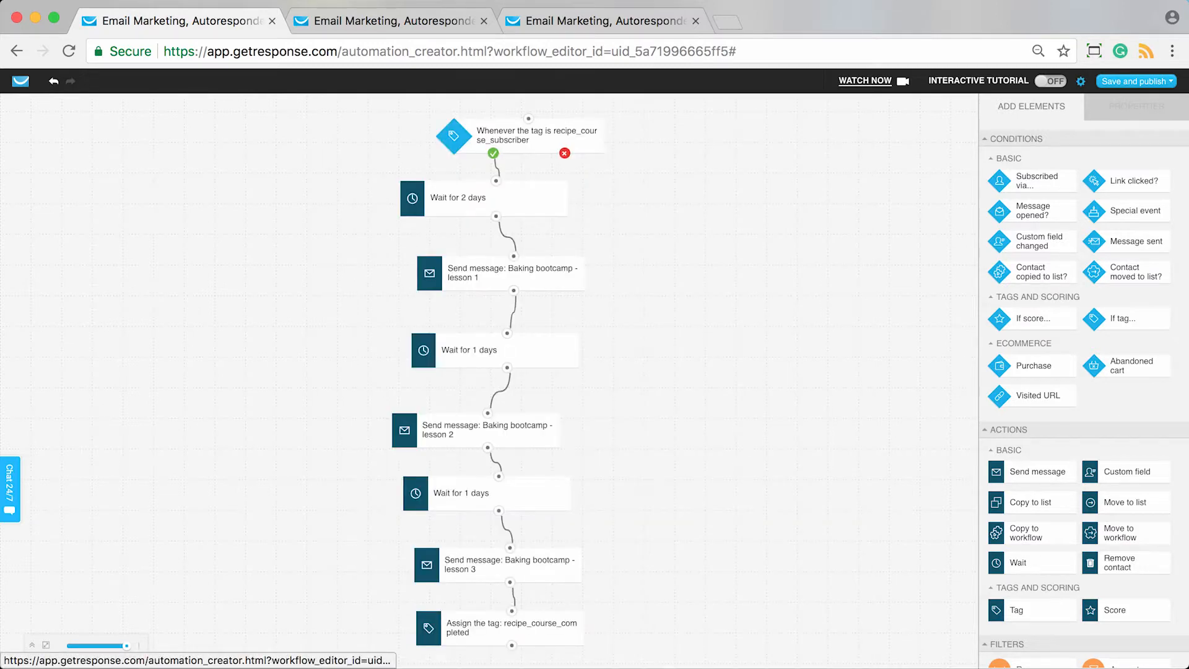
left_click(1133, 82)
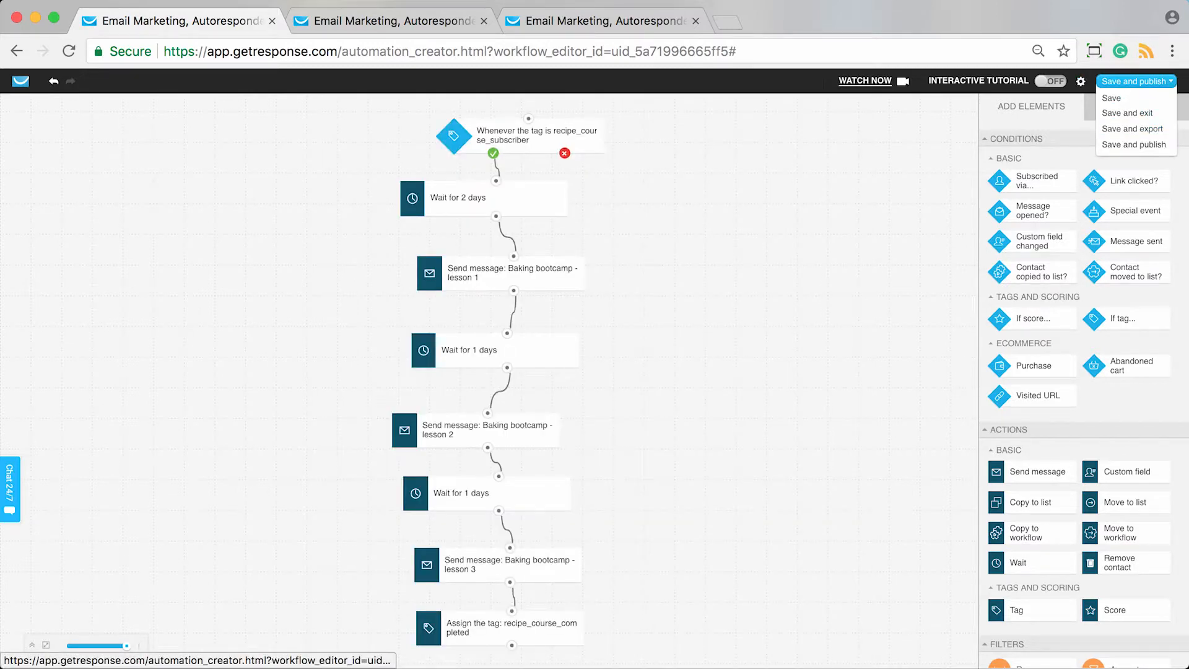
left_click(1110, 97)
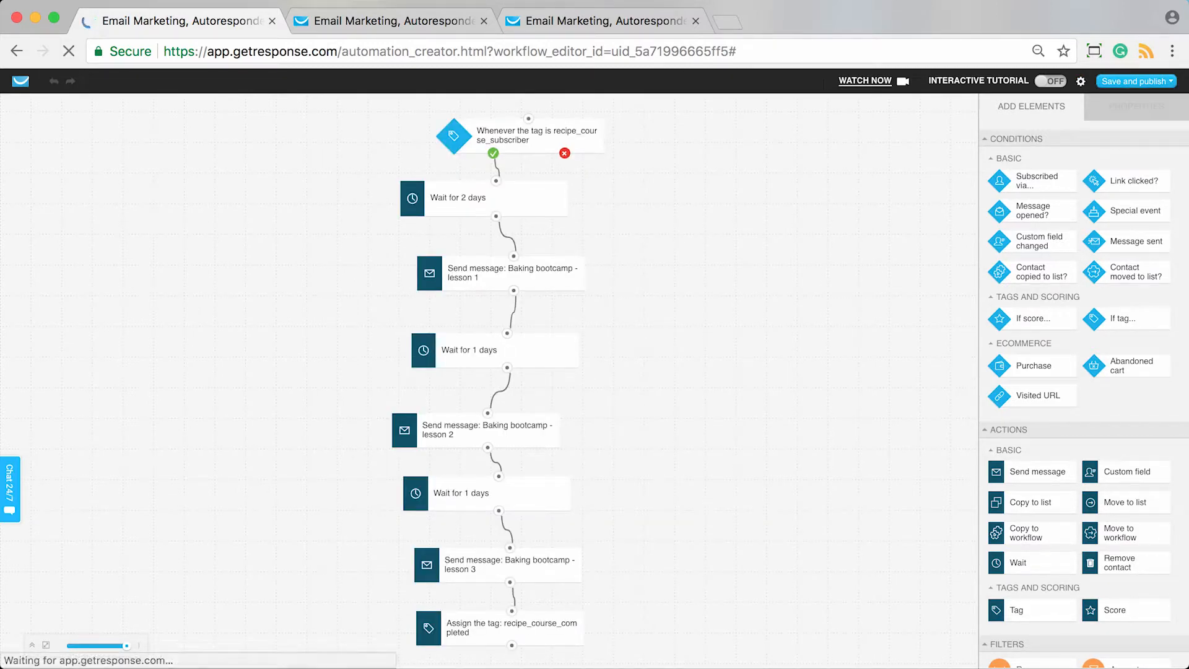
- Create another workflow from the Basic scoring plan template in the Lead qualifying category
left_click(1136, 81)
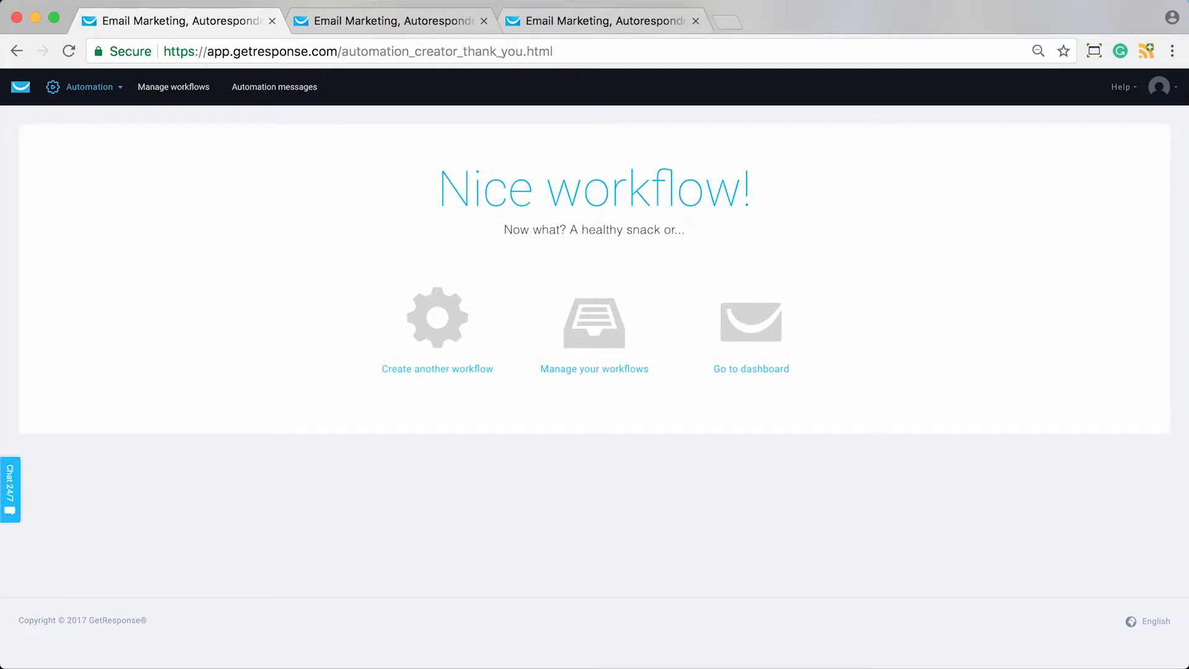
left_click(438, 369)
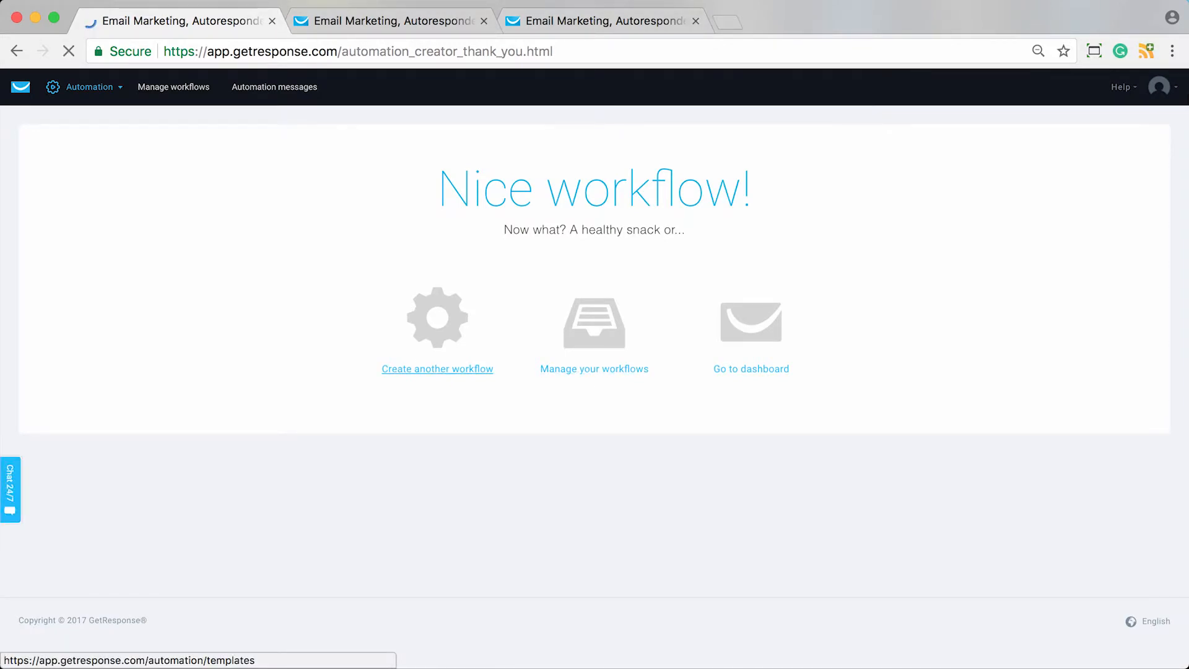
left_click(437, 369)
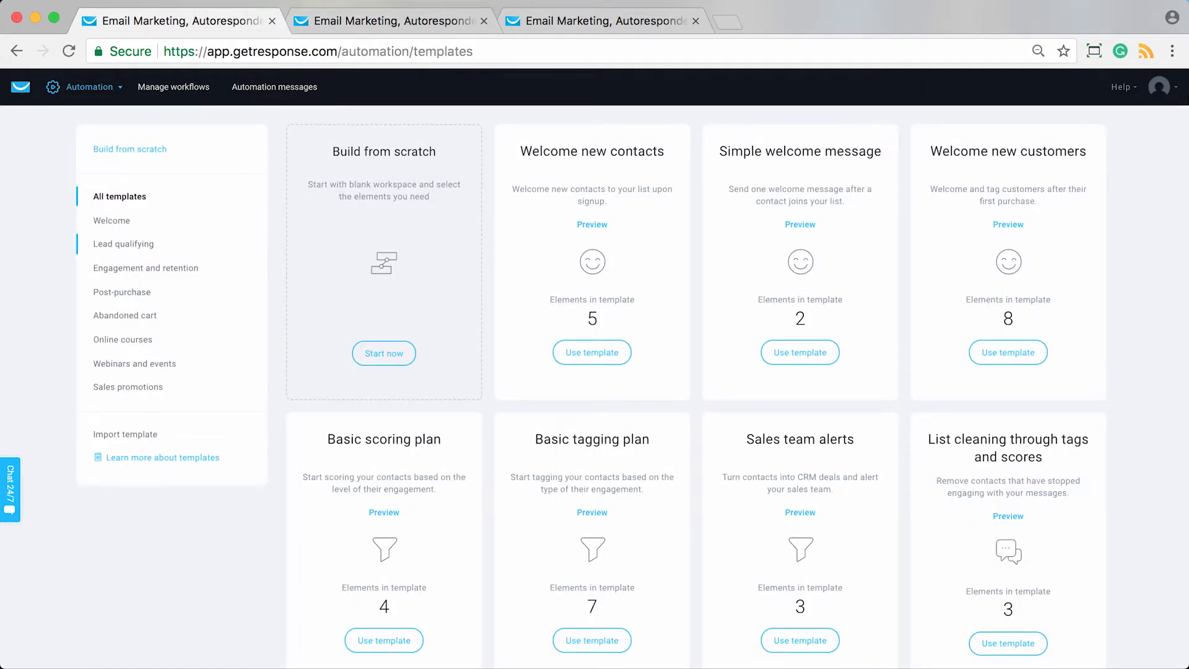
left_click(123, 244)
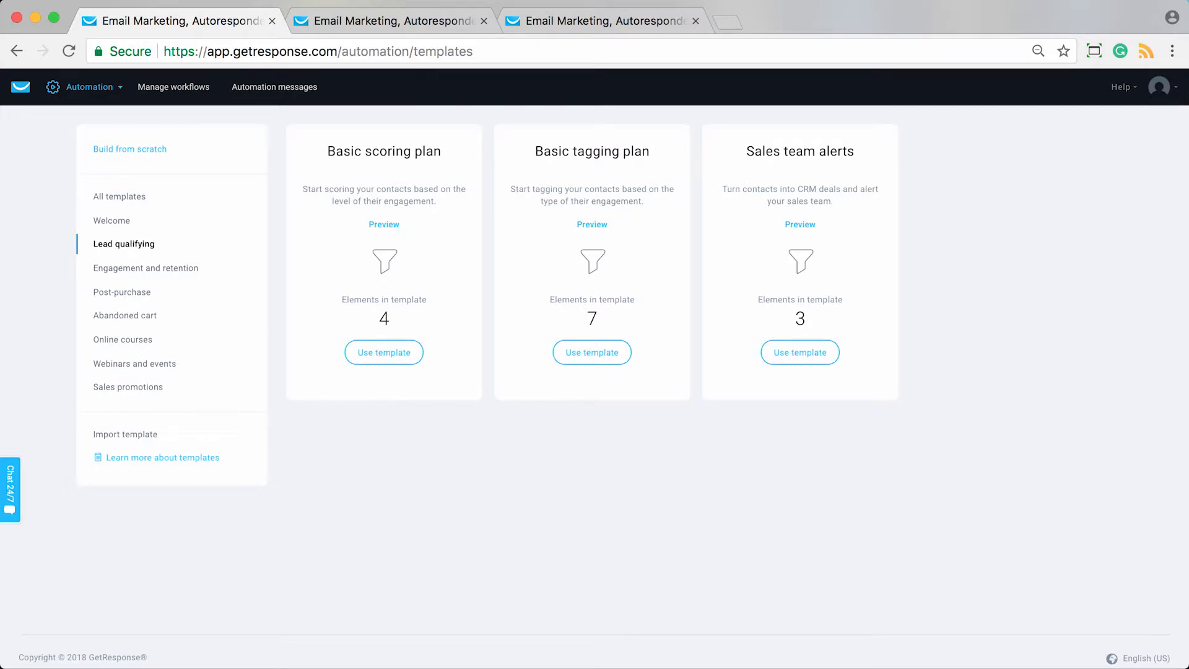
left_click(383, 351)
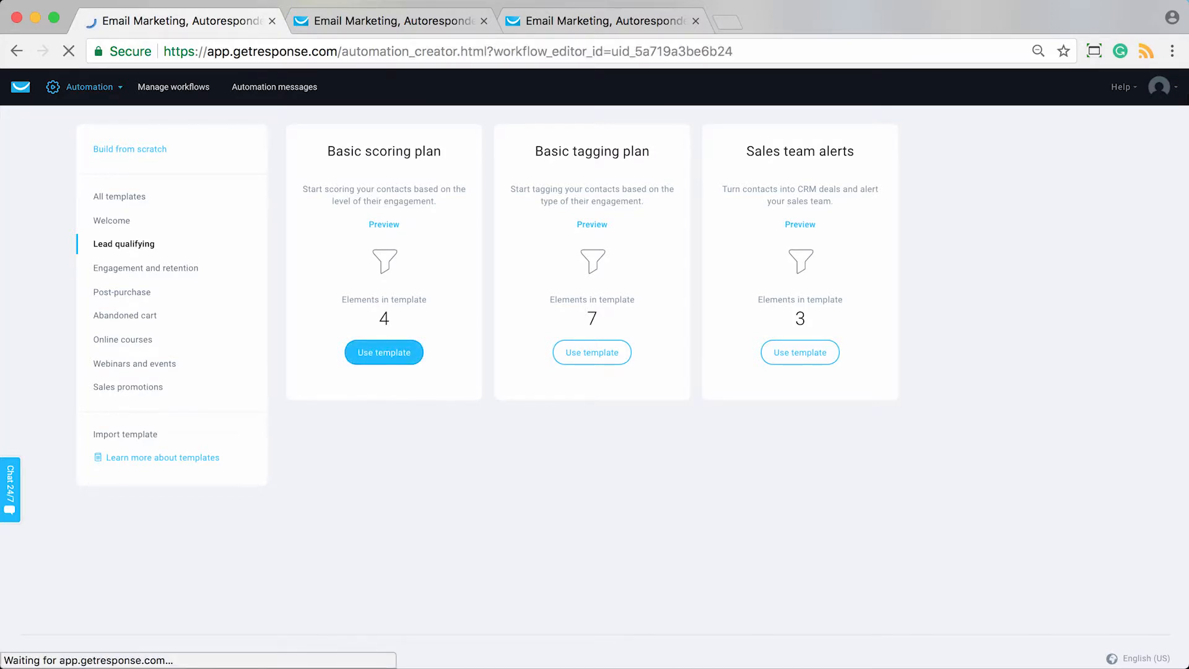
left_click(383, 351)
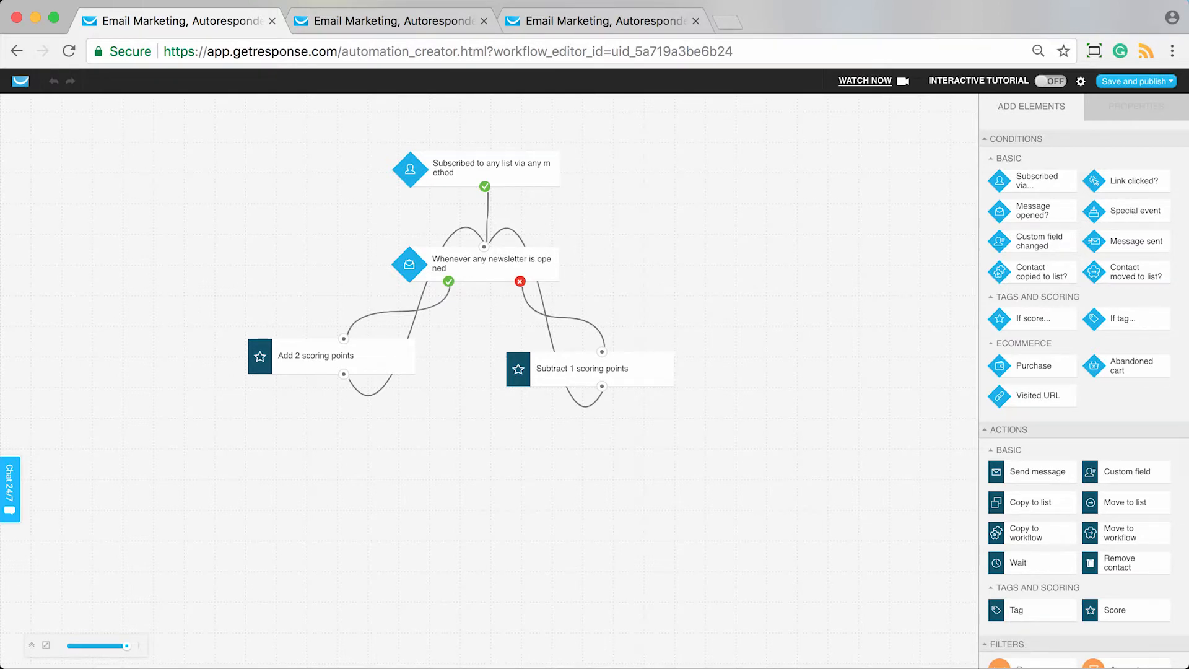
- Set the Subscribe start condition to the_chocolate_monster_mailing_list
left_click(476, 167)
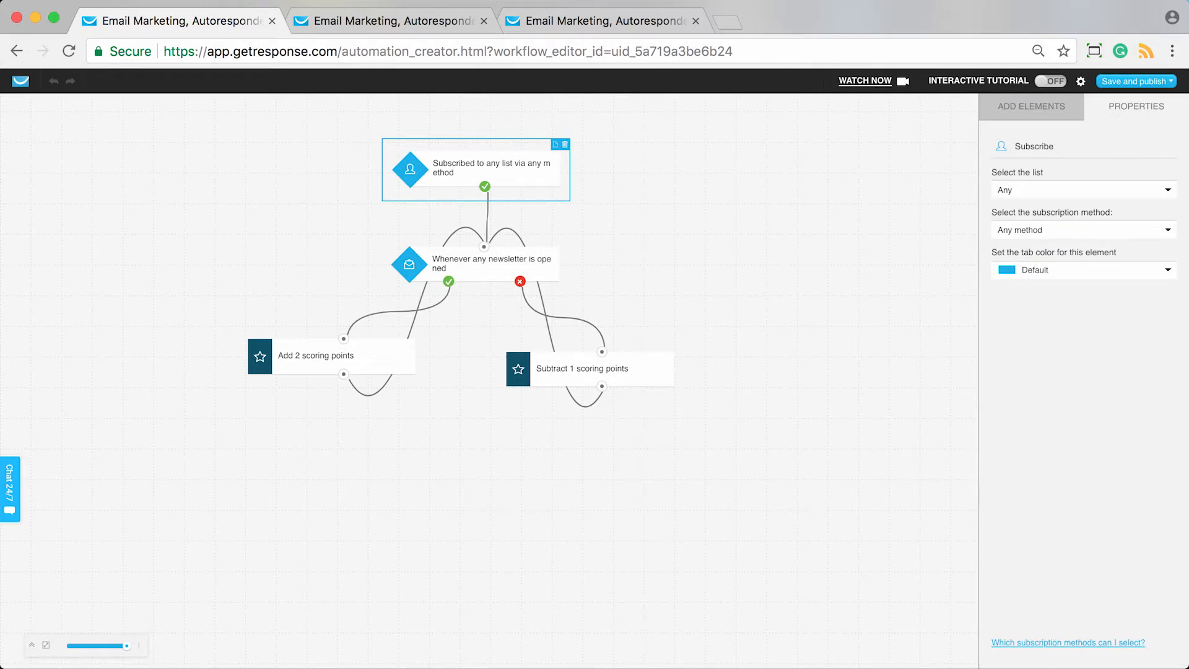
left_click(1082, 189)
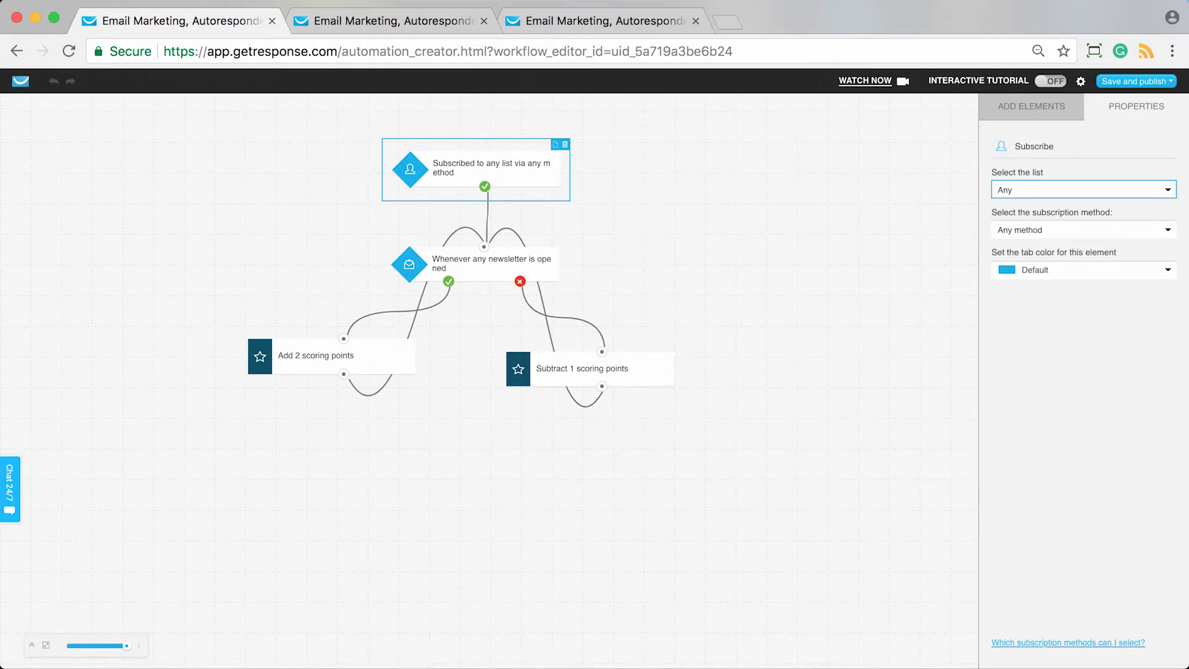
left_click(1082, 189)
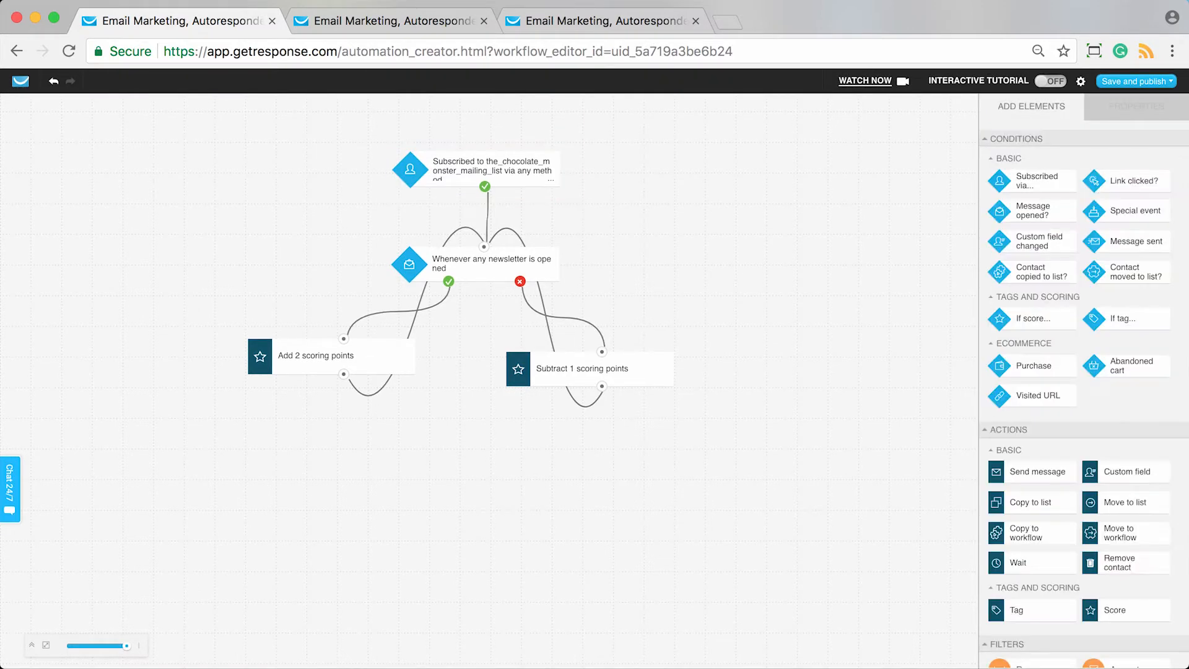
left_click(390, 21)
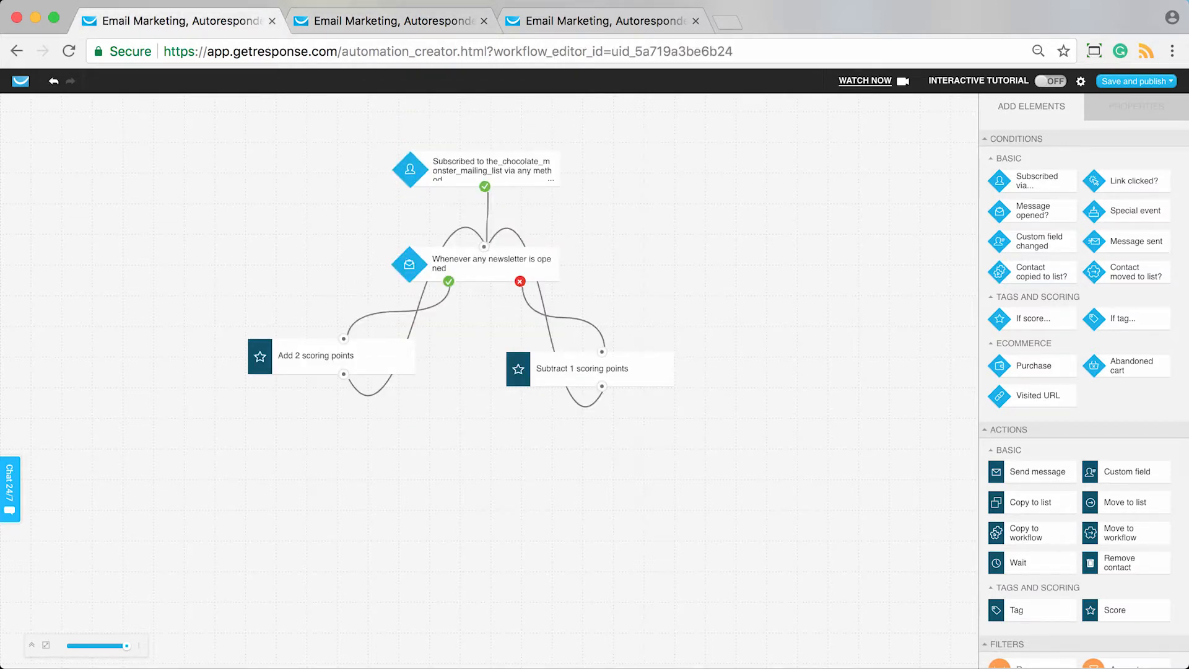
- Change the Email was opened condition to track automation messages instead of newsletters
left_click(454, 264)
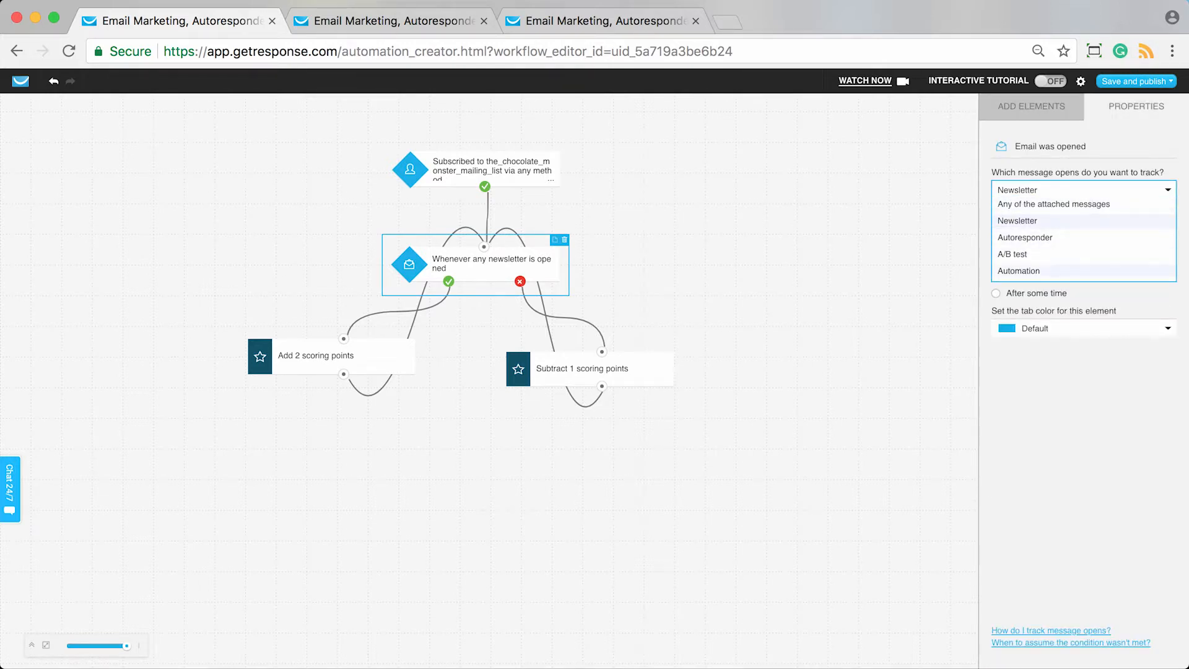
left_click(1030, 106)
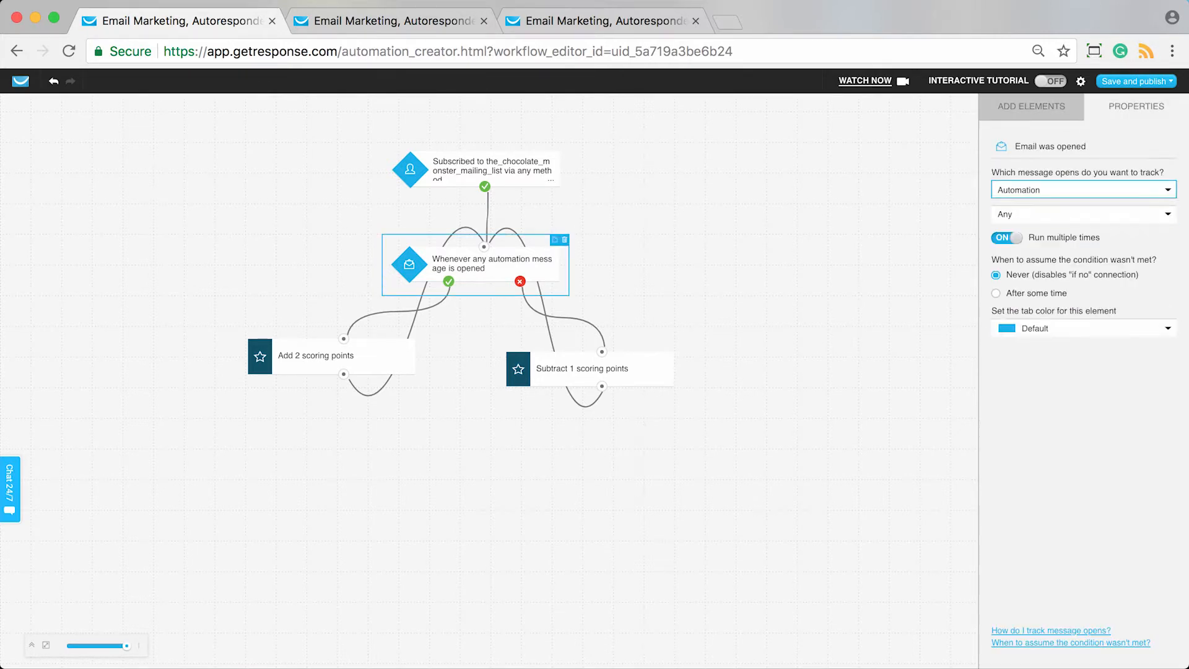
left_click(1083, 189)
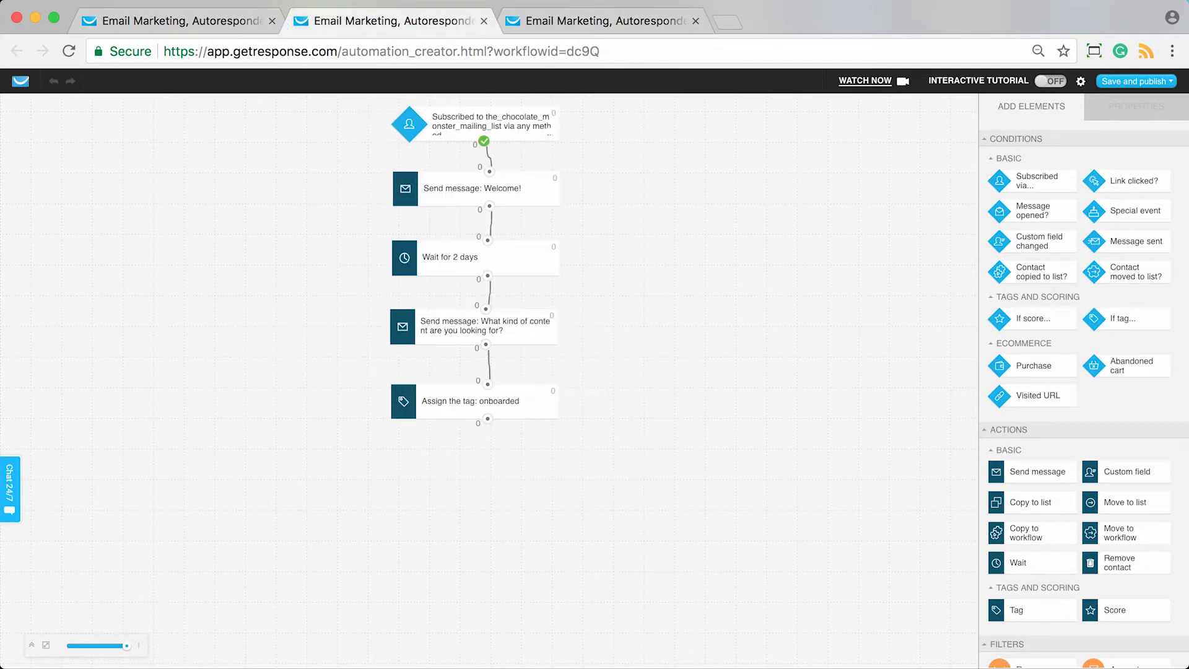
left_click(603, 21)
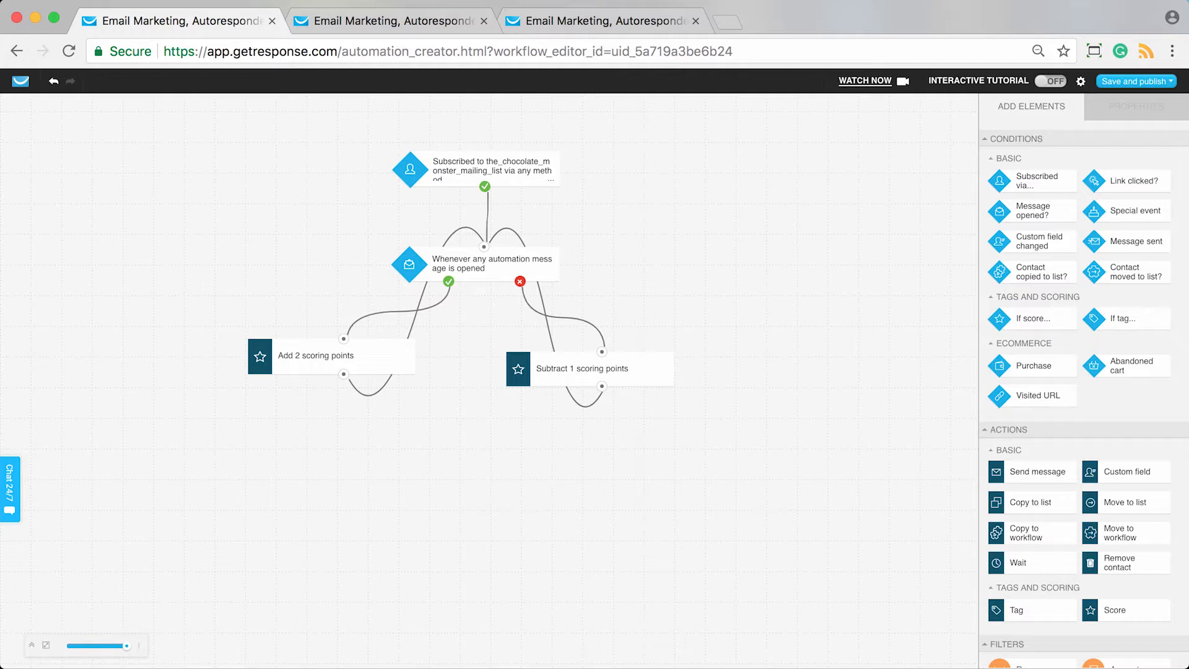
- Name the workflow 'Scoring opens' in Workflow settings and show the save-and-publish choices
left_click(491, 262)
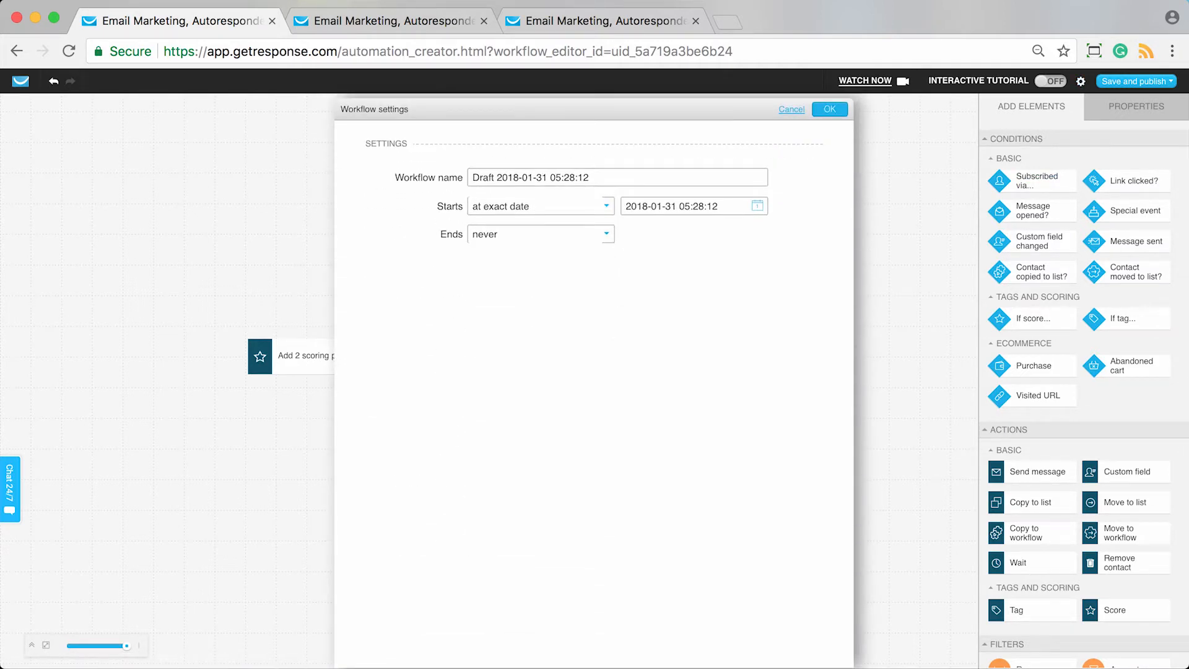
type("Scoring op")
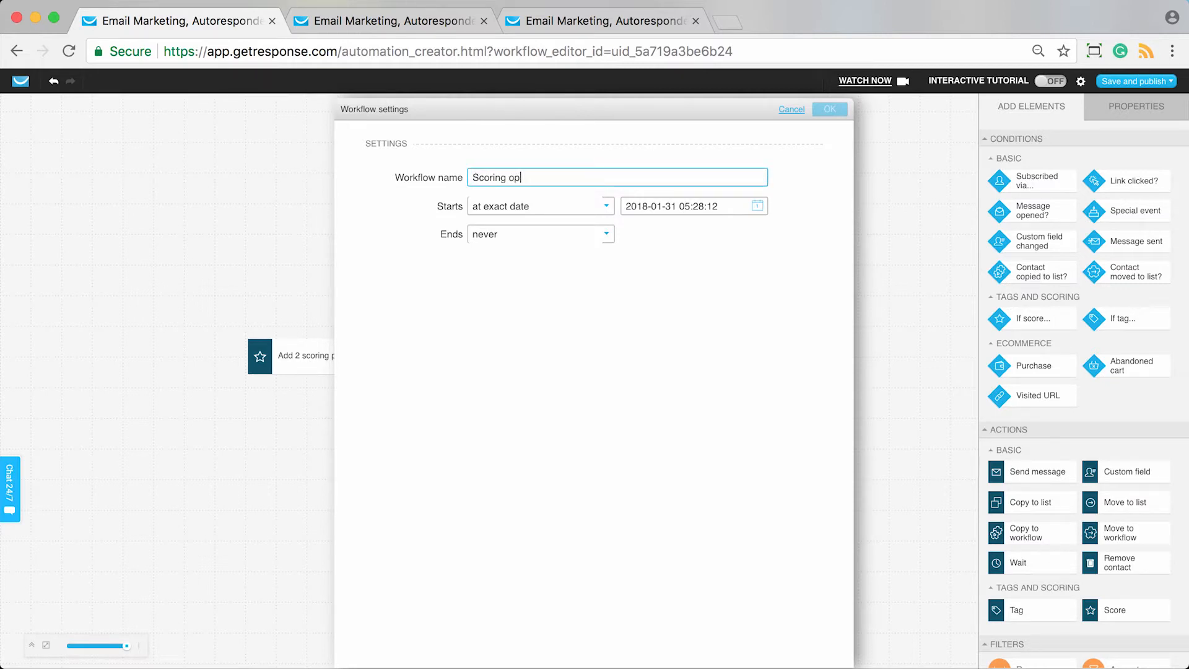
type("ens")
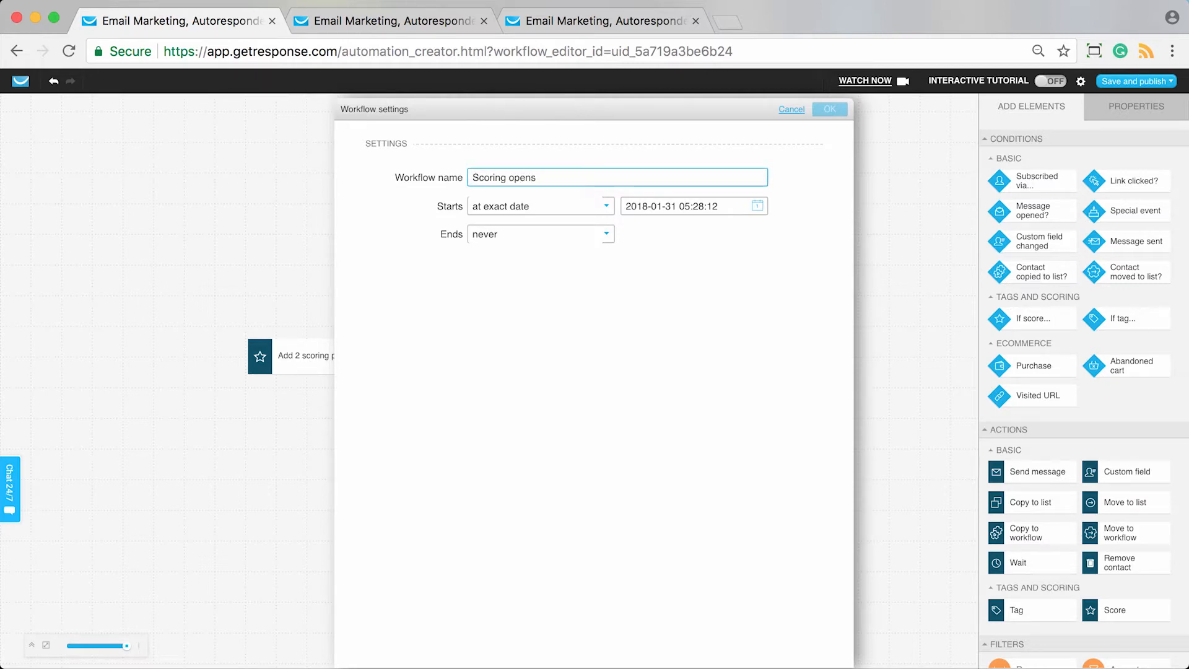
left_click(828, 109)
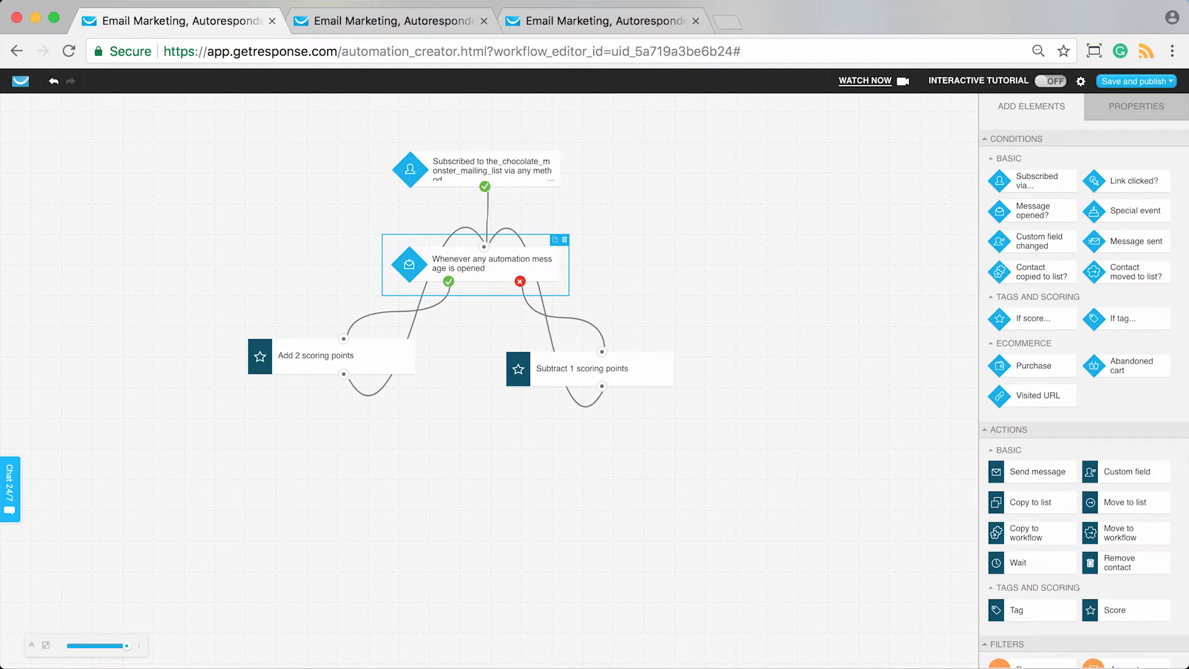
left_click(1133, 81)
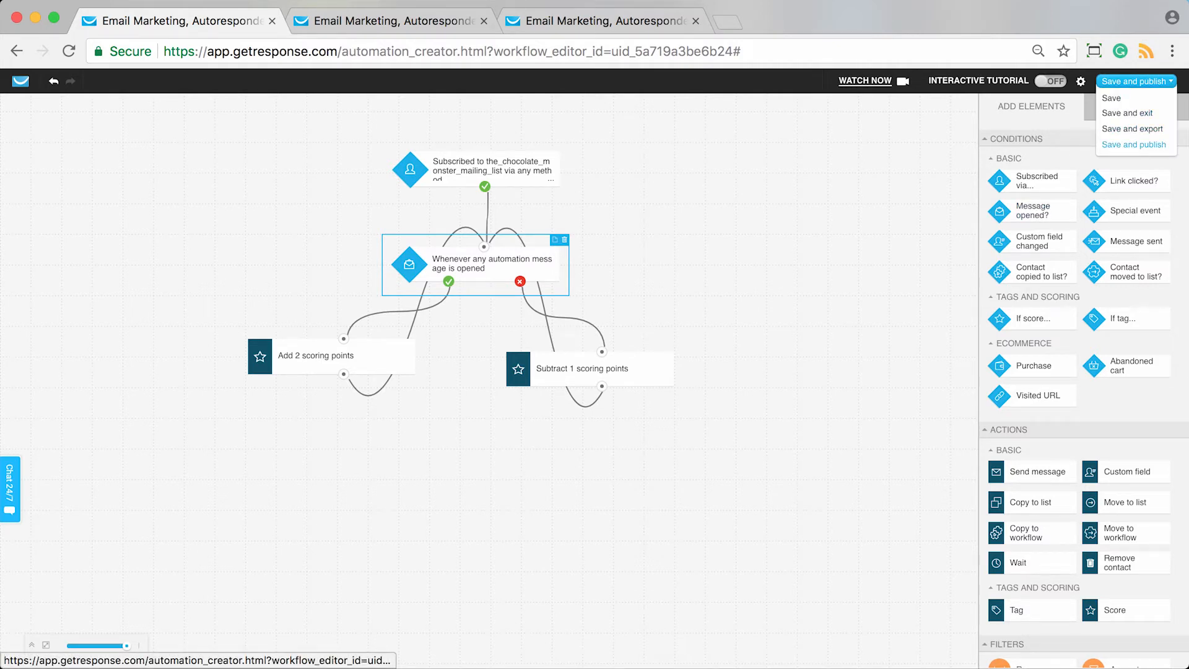
- Publish the Scoring opens workflow and start creating another workflow
left_click(1133, 143)
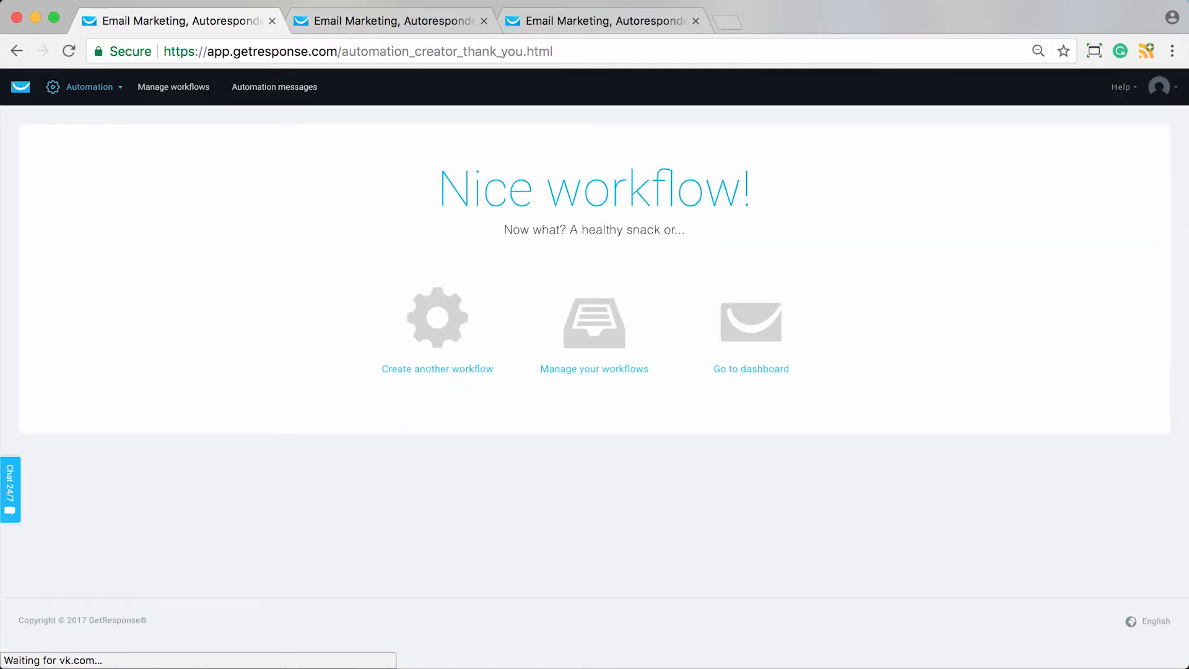
left_click(437, 369)
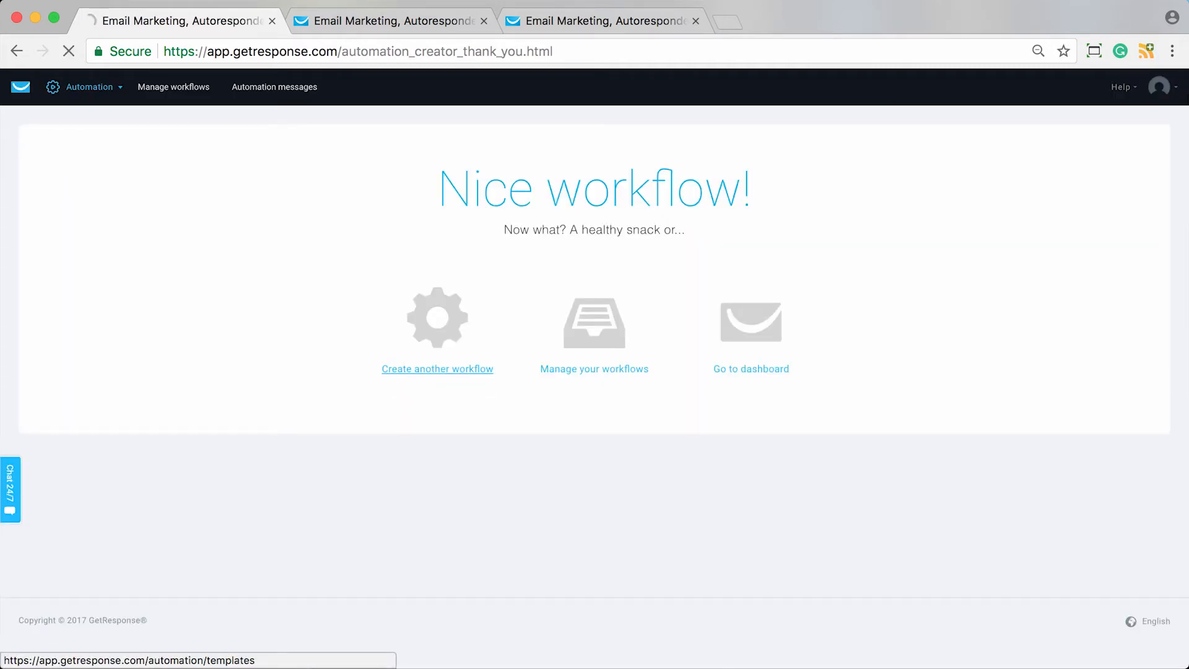
left_click(437, 369)
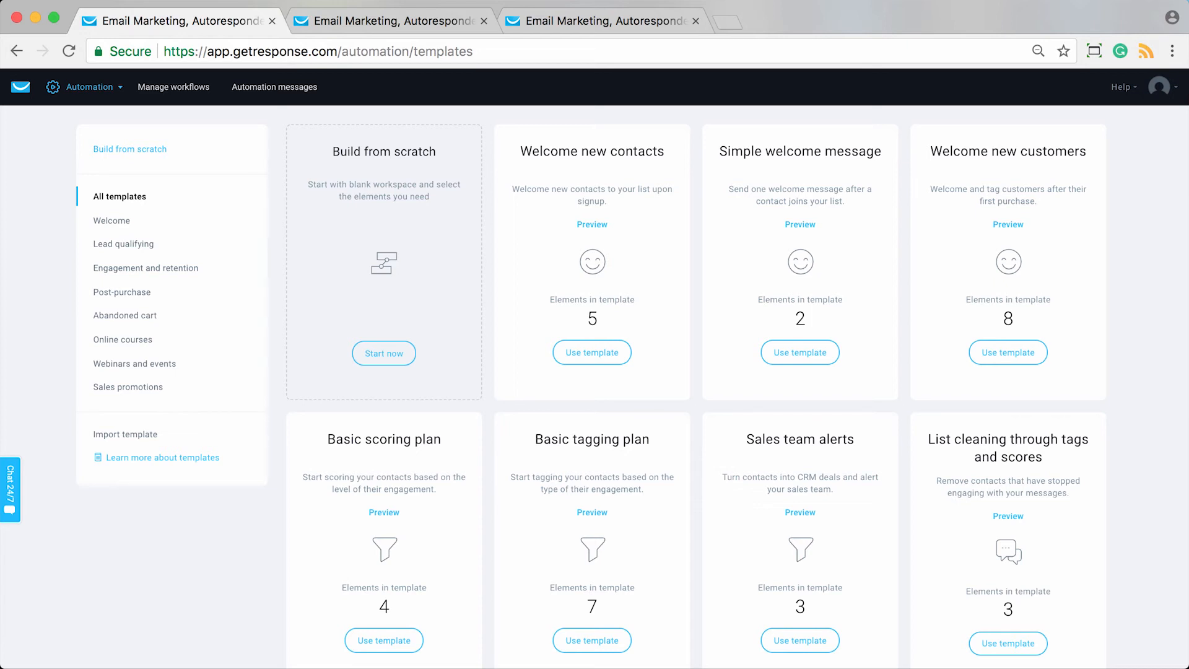
- Browse down the templates gallery past Rewarding loyal contacts and Win back
scroll("down", 3)
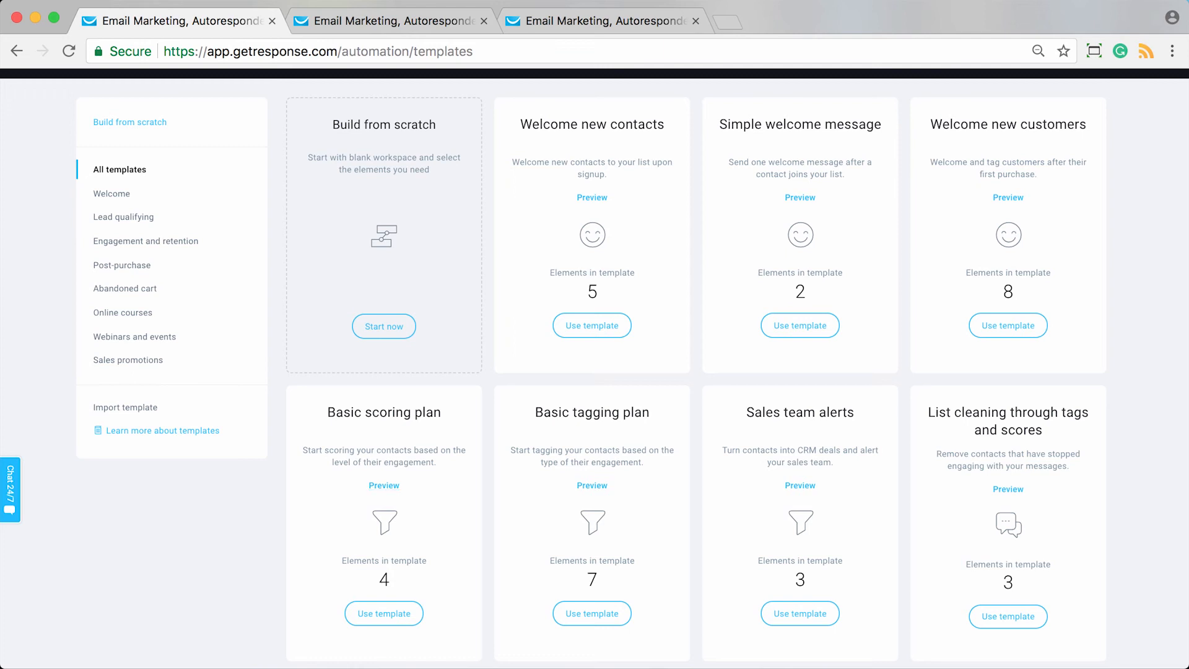
scroll("down", 3)
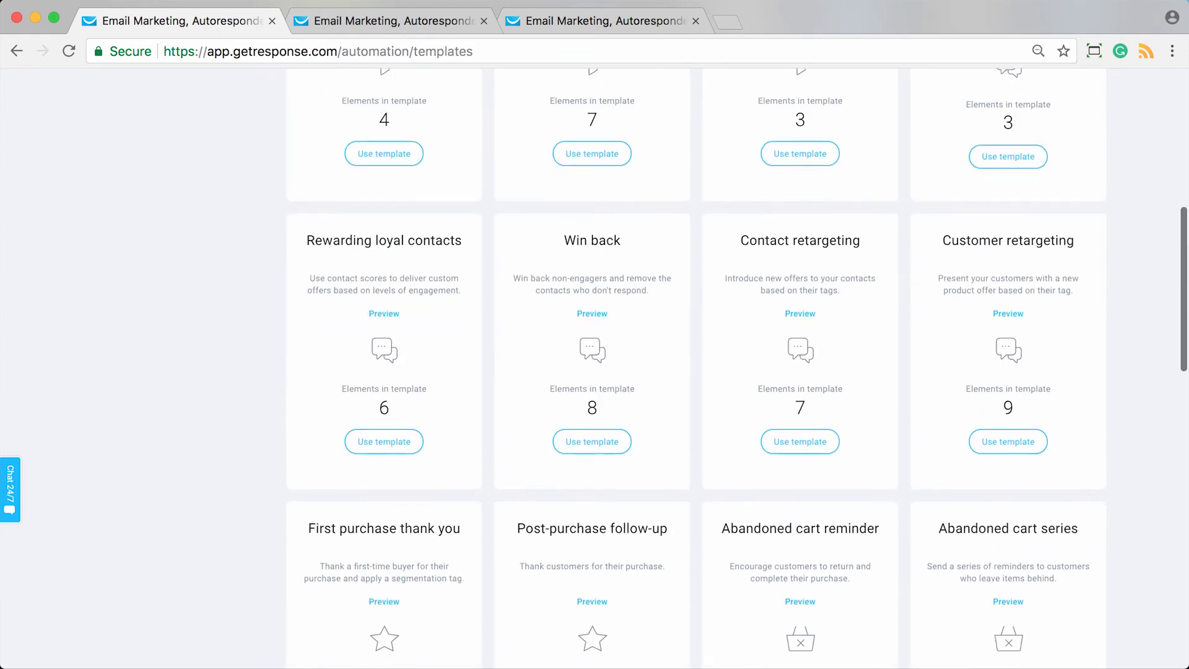
scroll("down", 3)
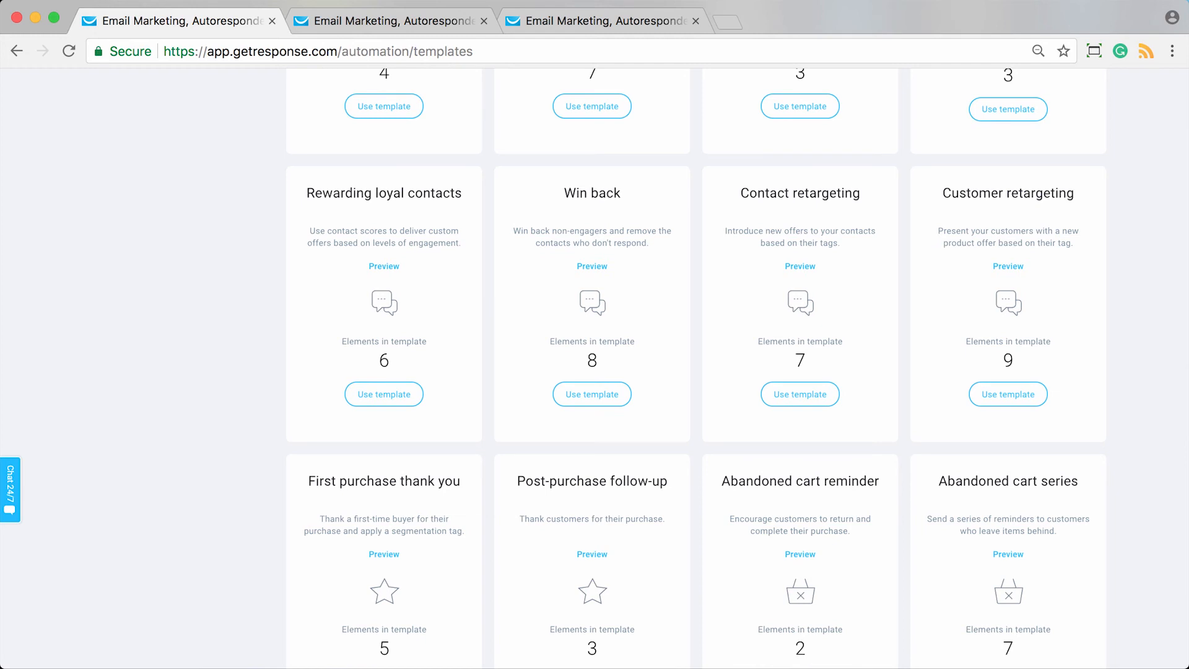
mouse_move(1007, 267)
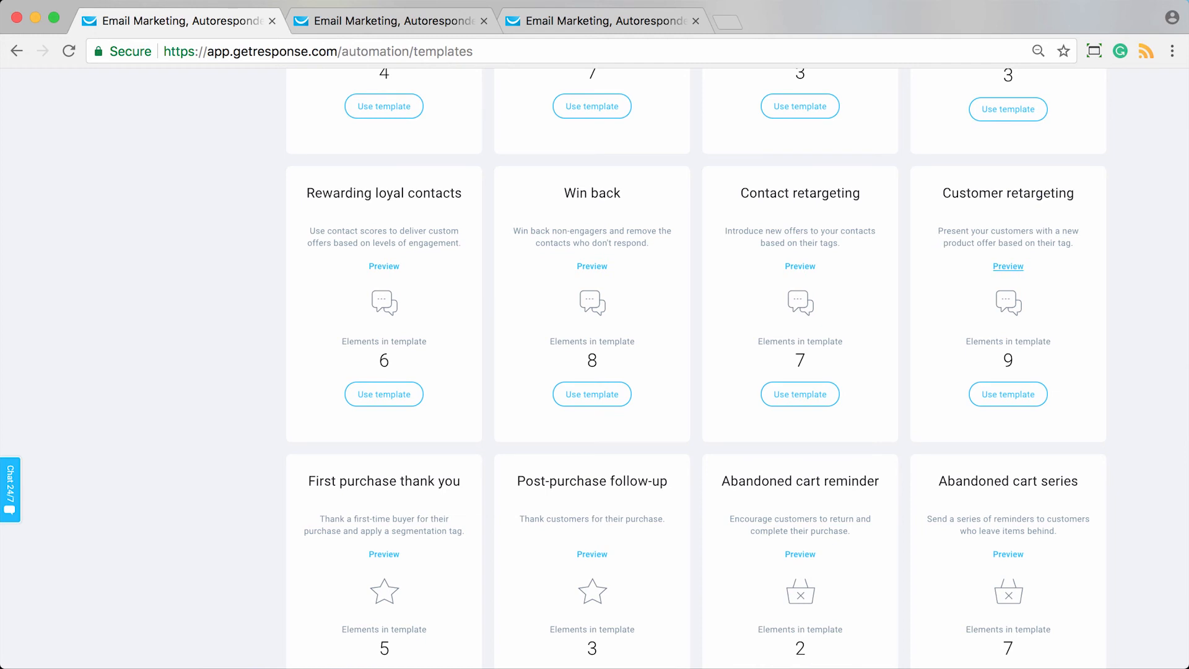
mouse_move(383, 265)
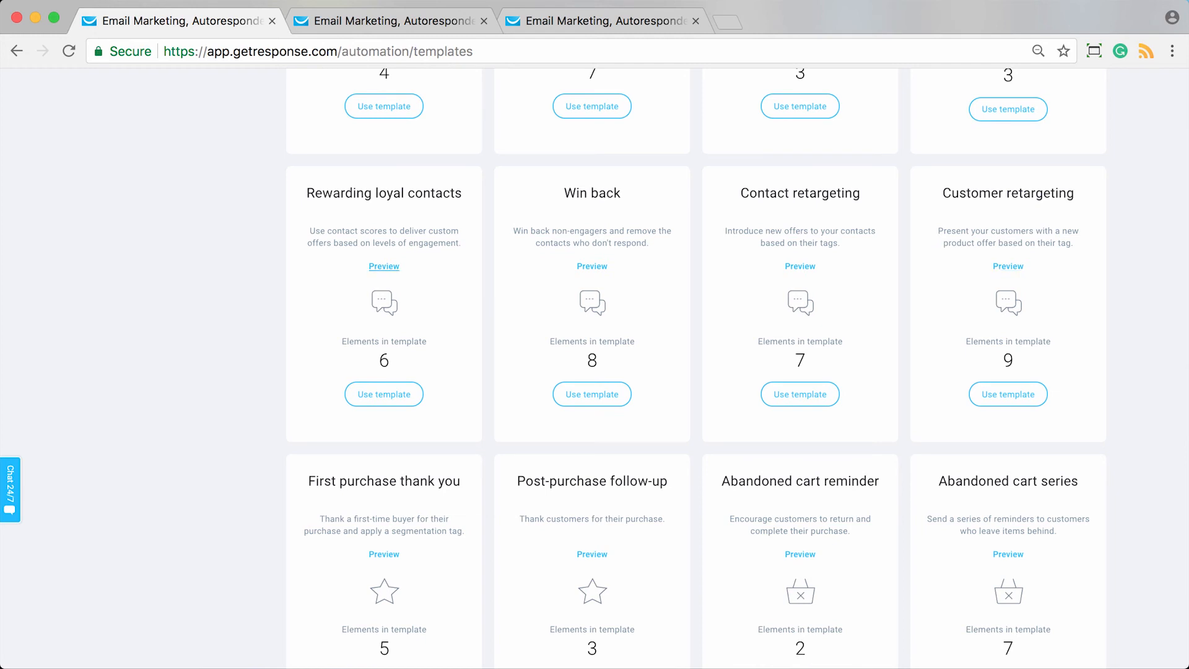